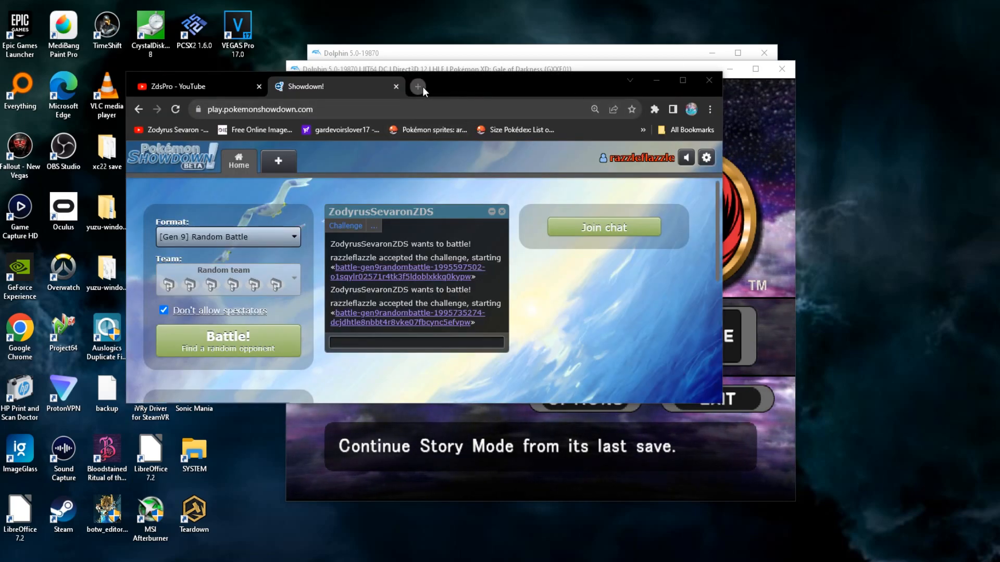
Search for PKHeX in a new Chrome tab and follow the Project Pokemon Forums result.
click(418, 86)
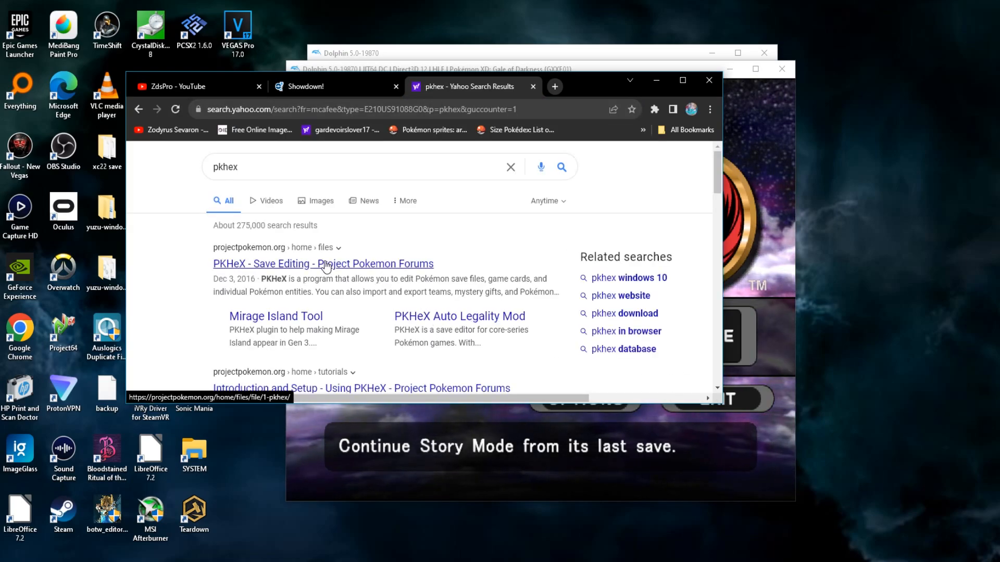
click(322, 263)
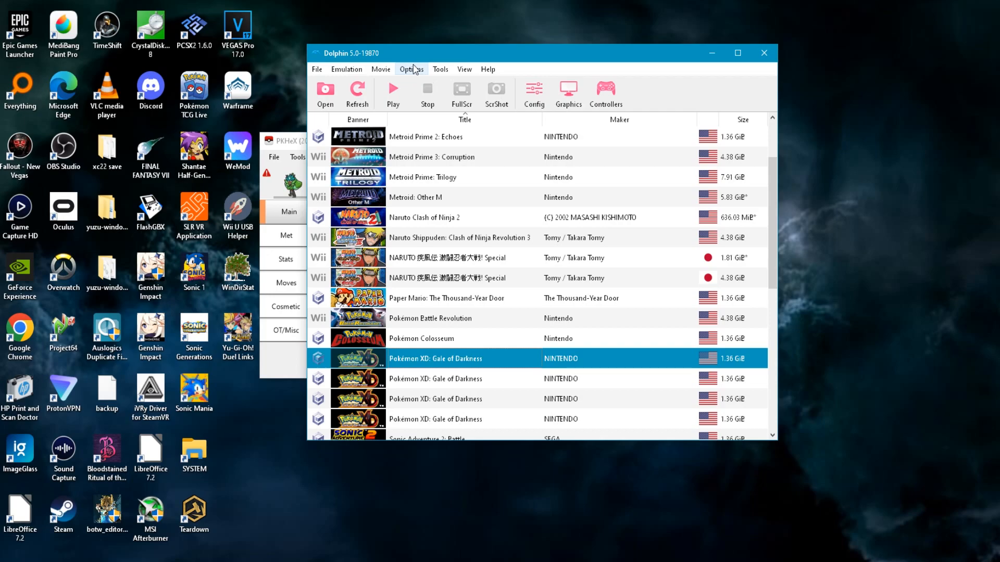
Export the Pokémon XD memory card save from Dolphin as 8.gci into the pkmnxd folder.
click(440, 69)
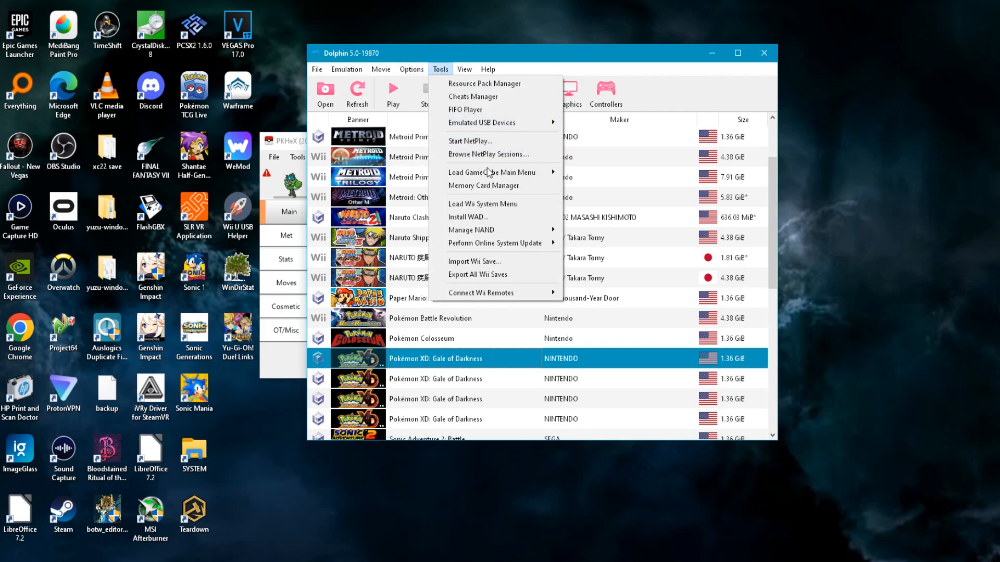
click(483, 185)
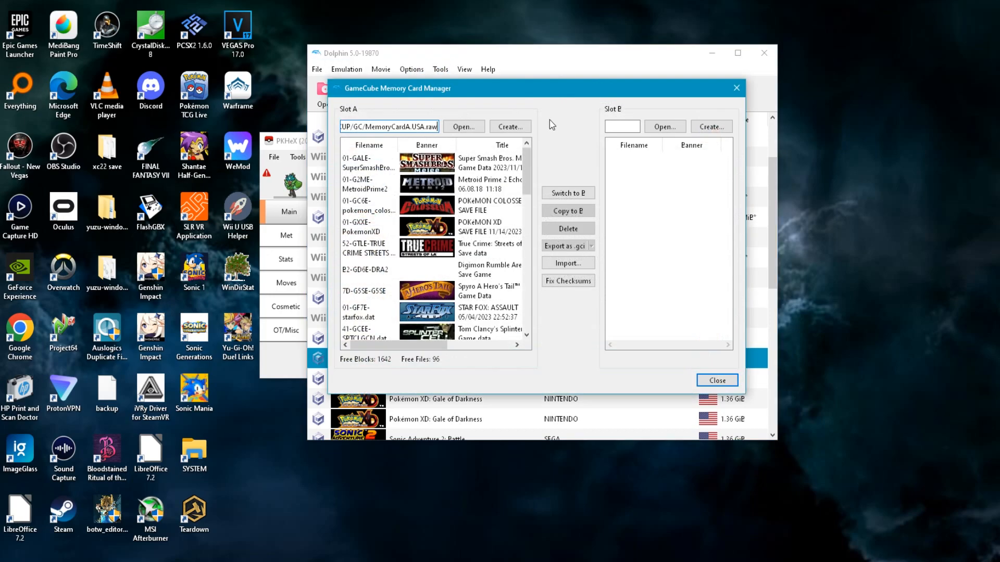
mouse_move(487, 205)
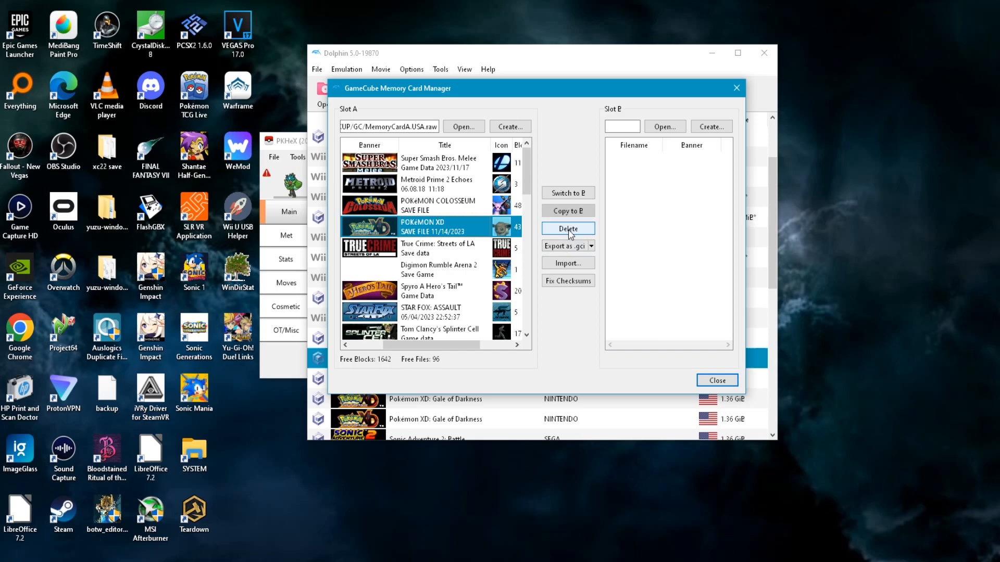
mouse_move(566, 249)
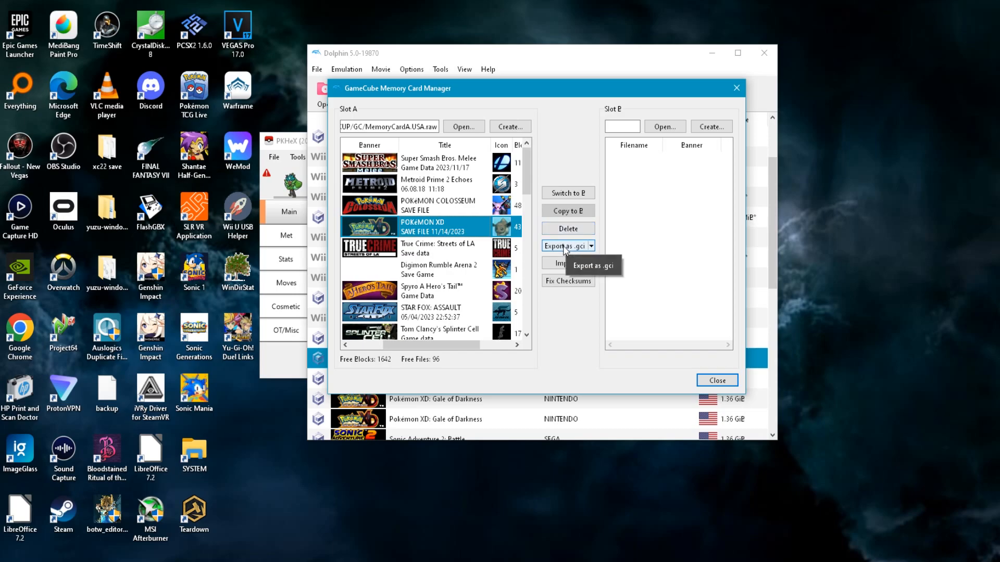
click(564, 245)
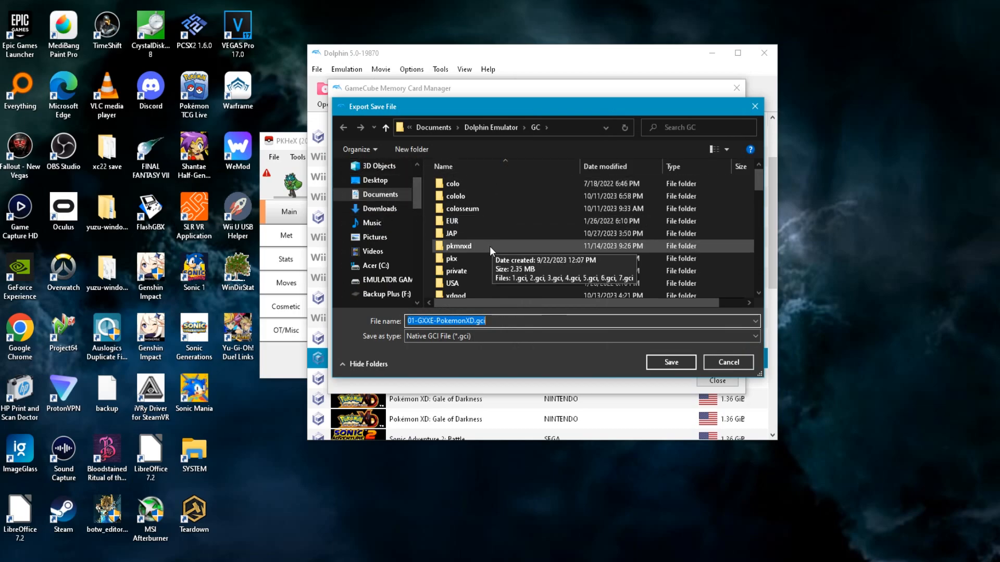
double_click(458, 246)
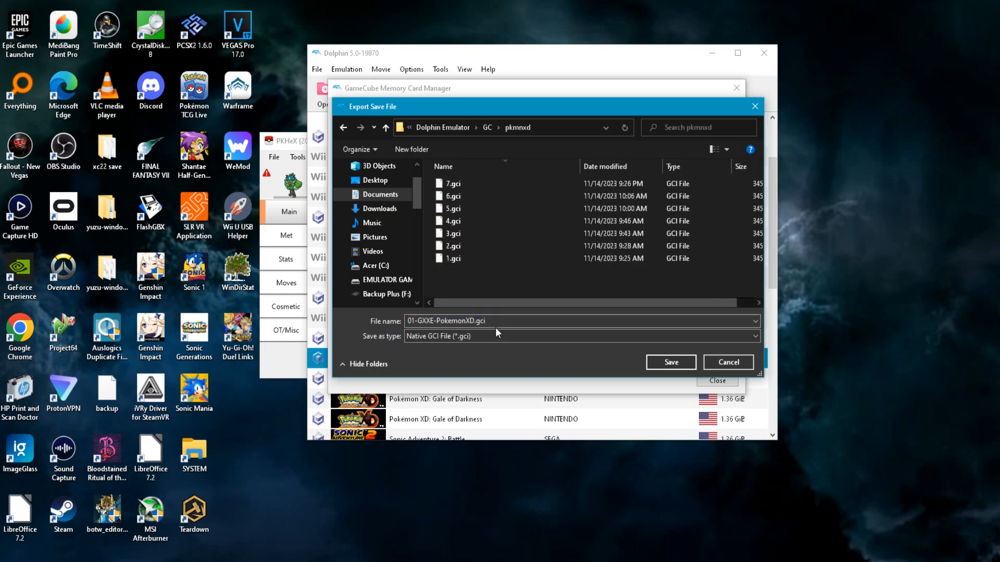
text(8)
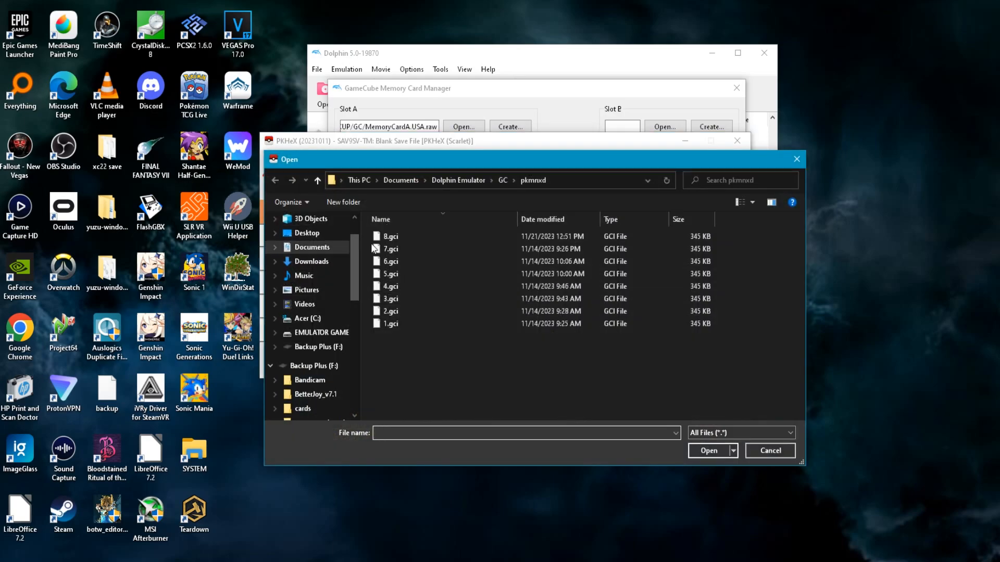
Load the exported 8.gci save from Dolphin Emulator\GC\pkmnxd into PKHeX.
double_click(389, 236)
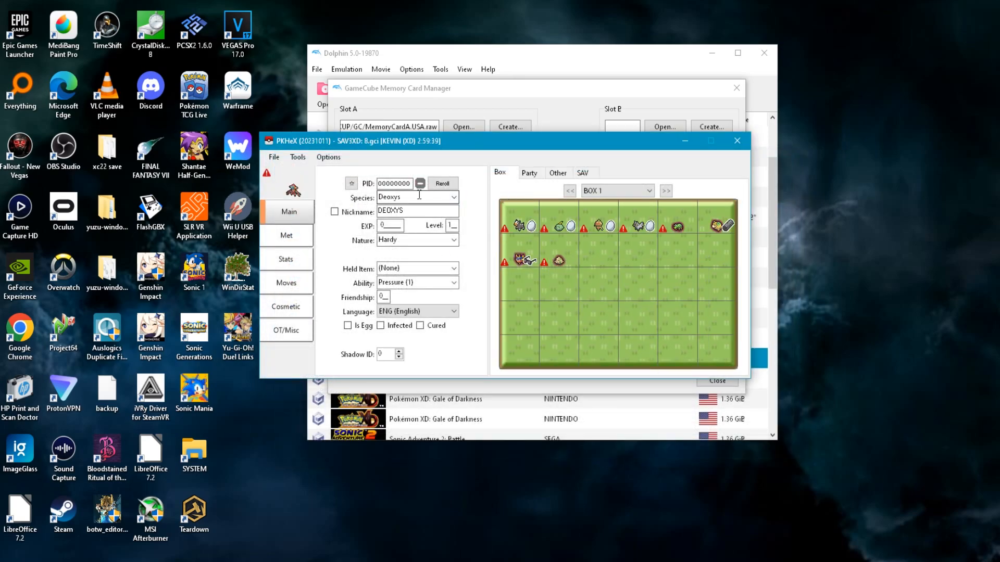
mouse_move(520, 226)
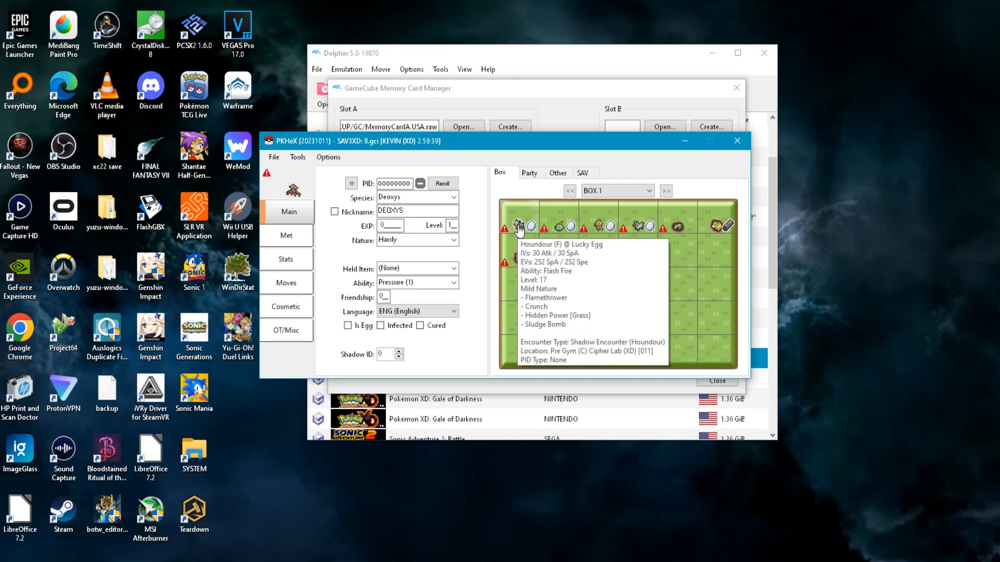
mouse_move(554, 199)
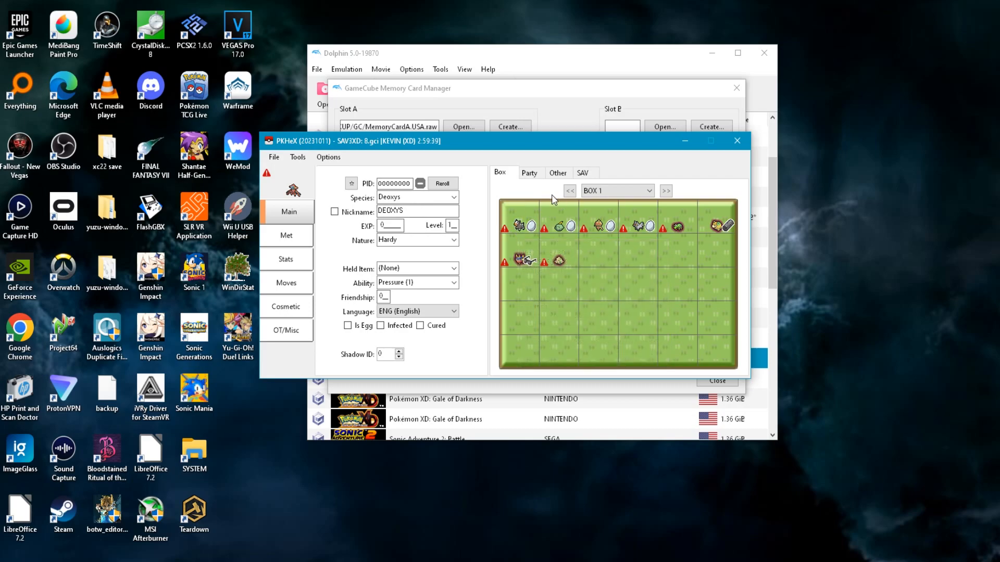
Review party Flareon's met details and stats, lowering its Attack IV to 30 for a Grass Hidden Power.
click(529, 173)
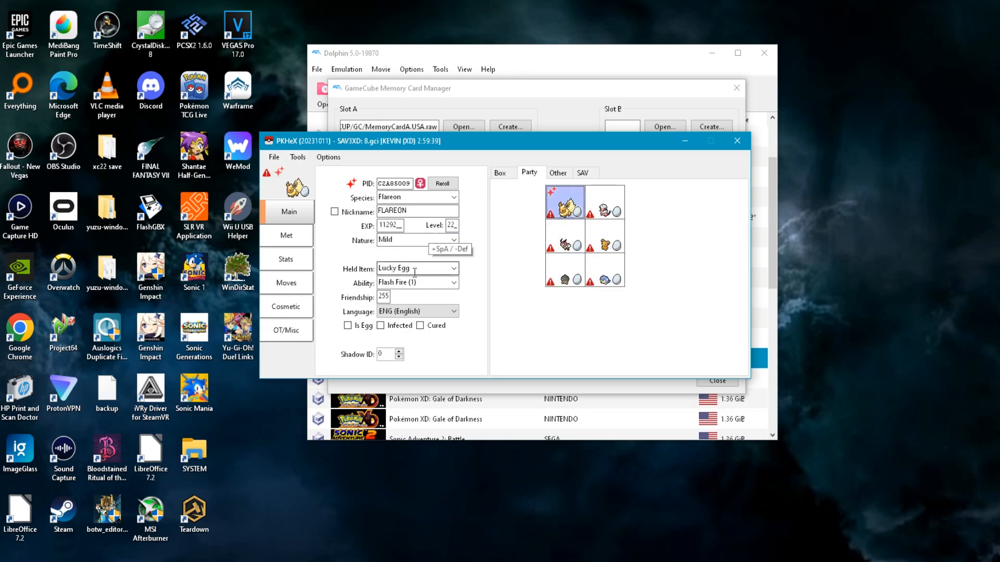
mouse_move(310, 276)
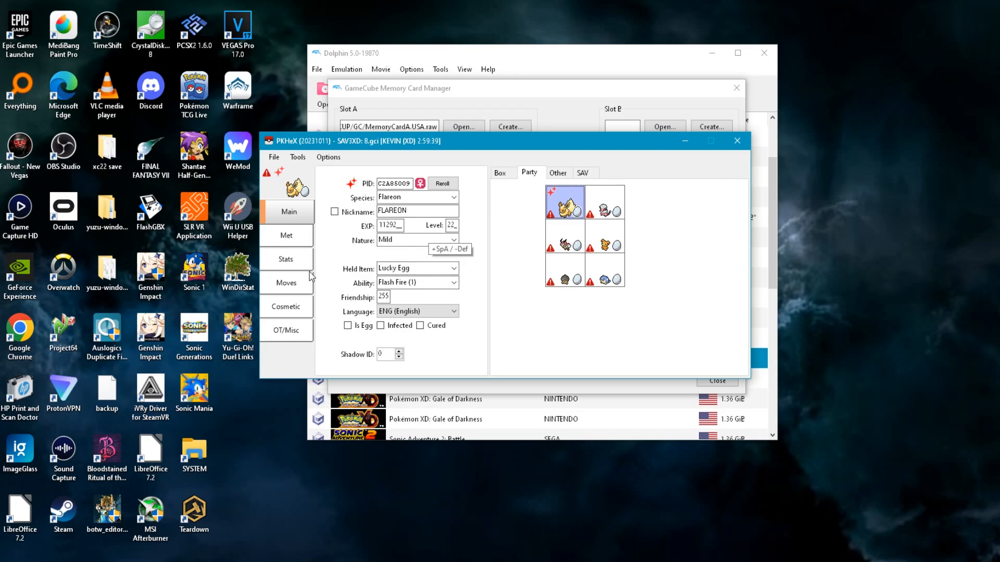
click(286, 235)
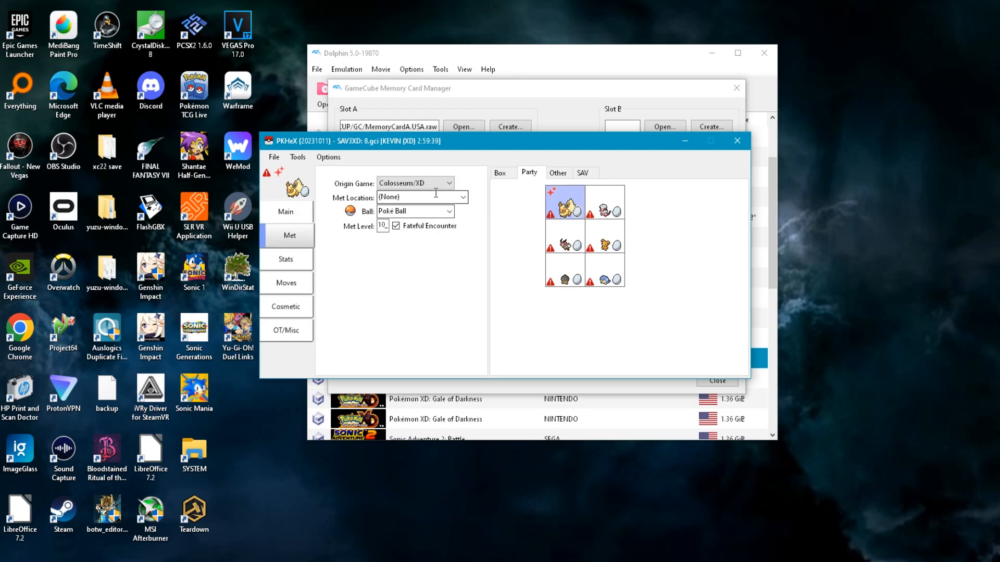
mouse_move(398, 235)
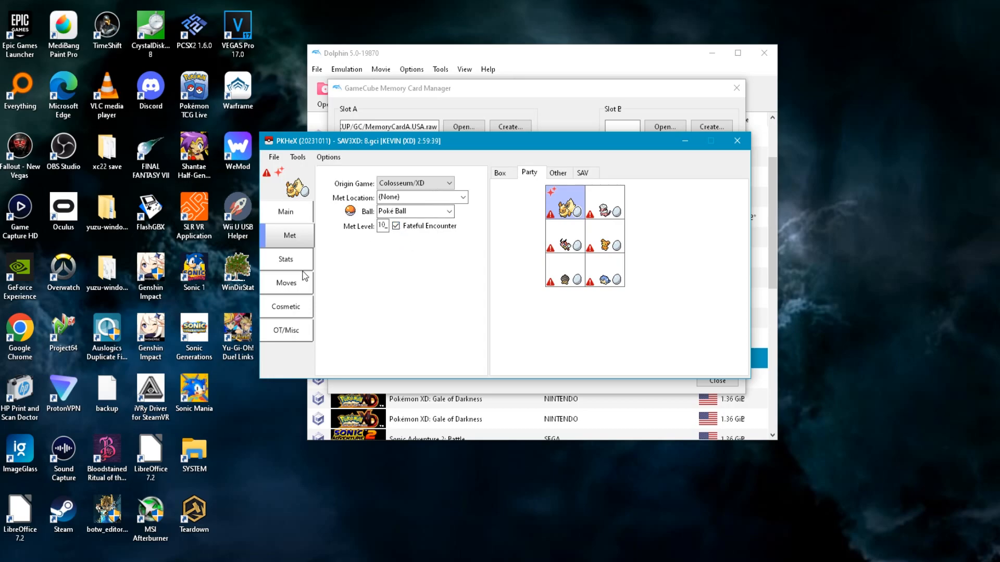
click(287, 259)
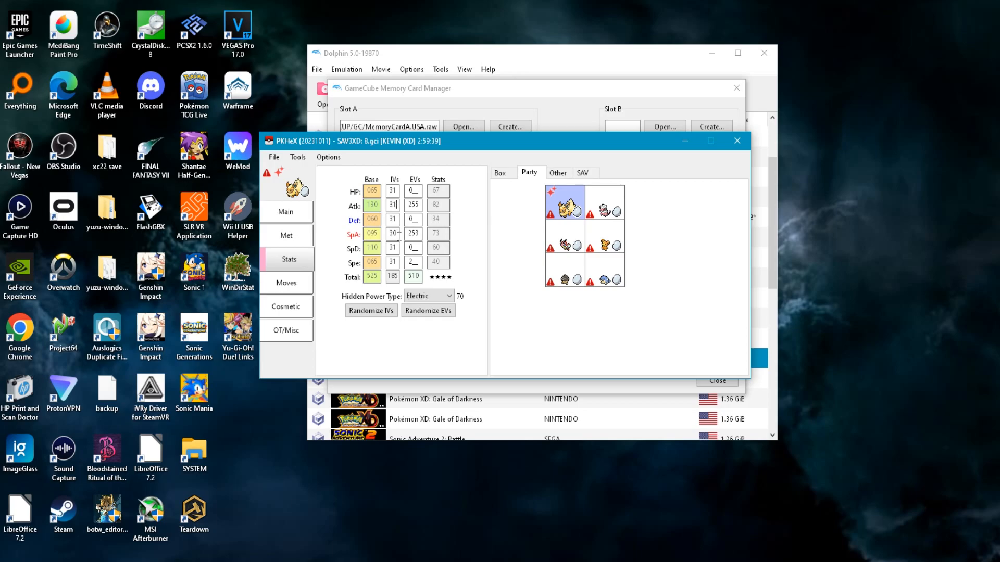
click(451, 295)
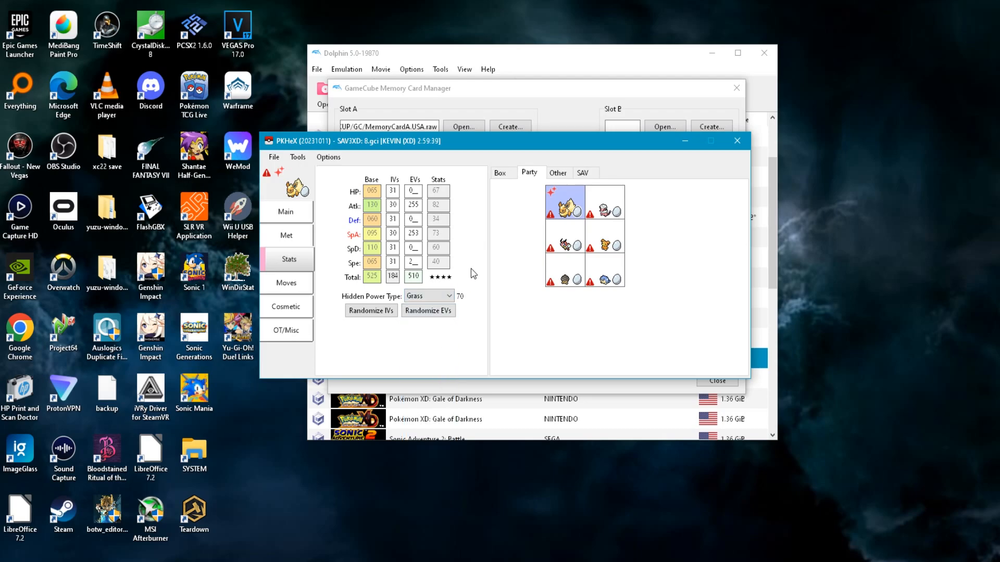
click(286, 284)
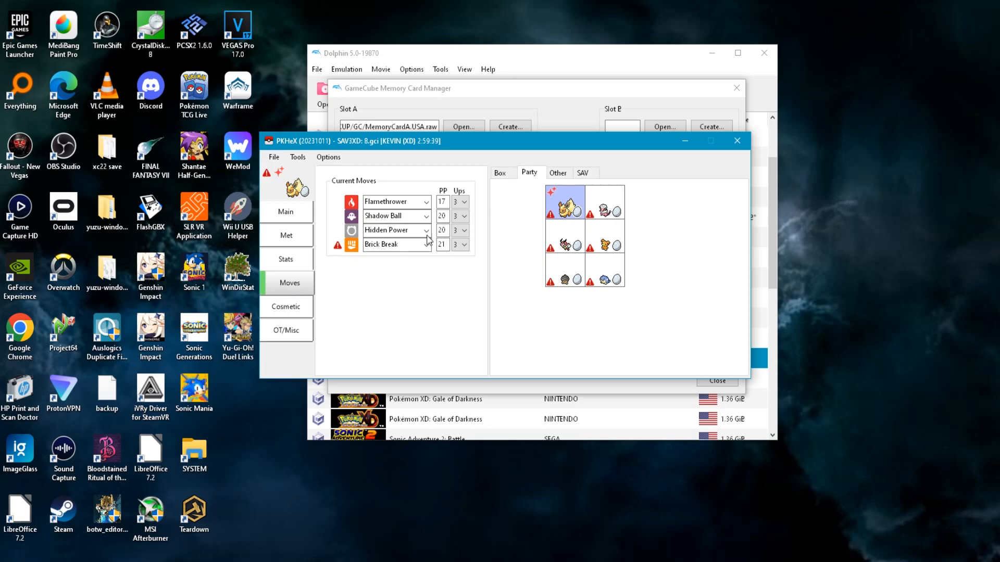
Keep Flamethrower as Flareon's first move and change its fourth move from Brick Break to Superpower.
click(425, 201)
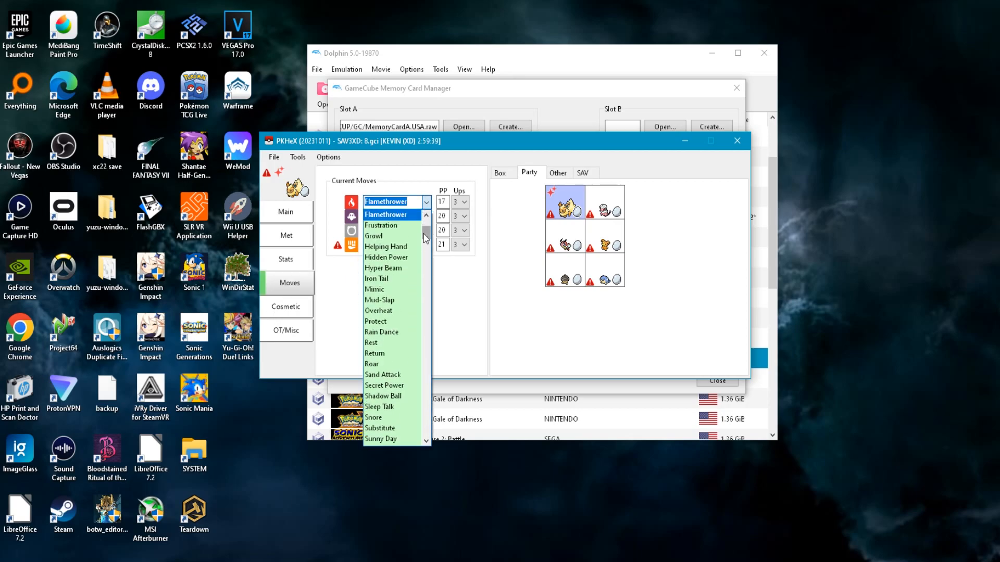
scroll(down, 3)
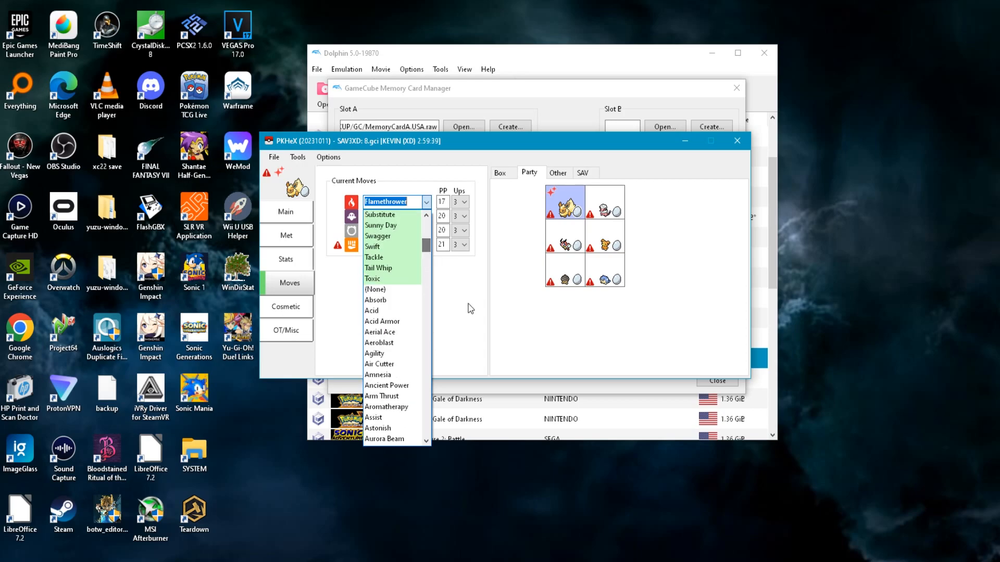
click(380, 215)
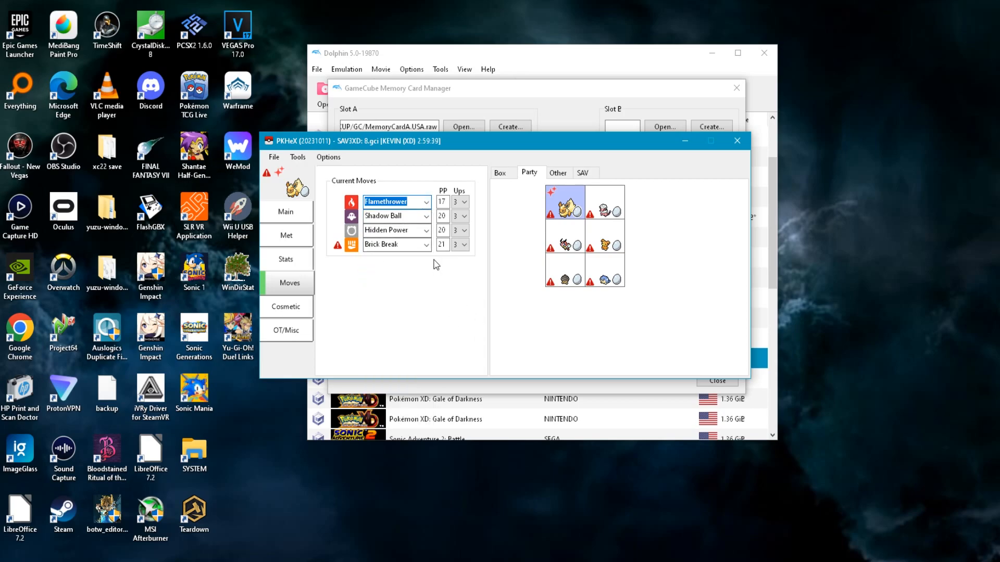
mouse_move(436, 243)
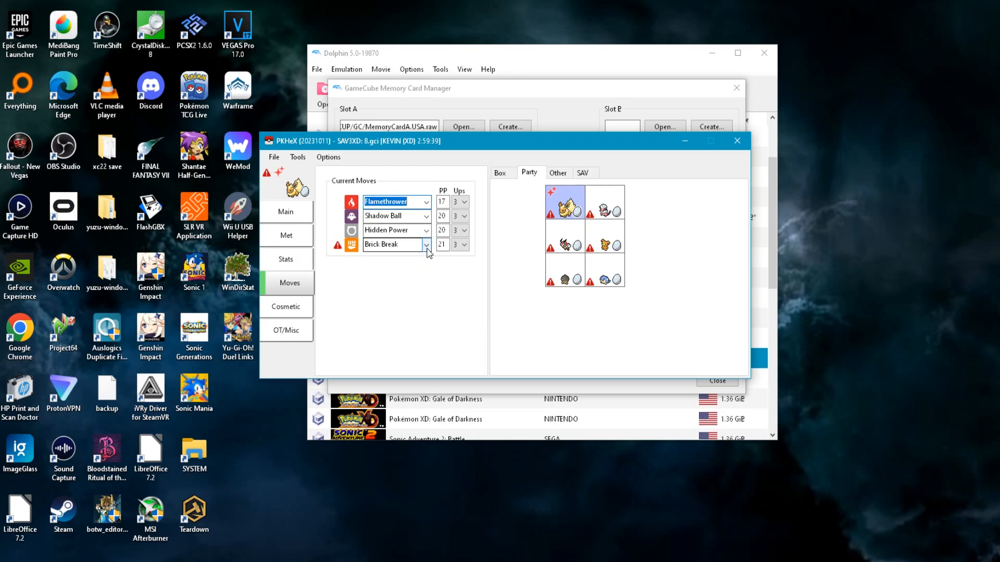
click(425, 244)
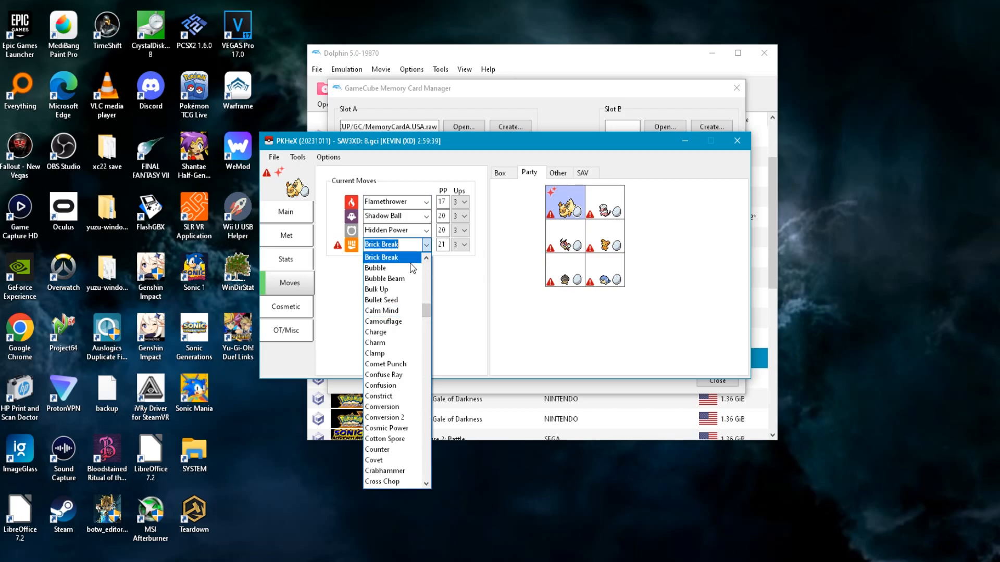
text(Superpower)
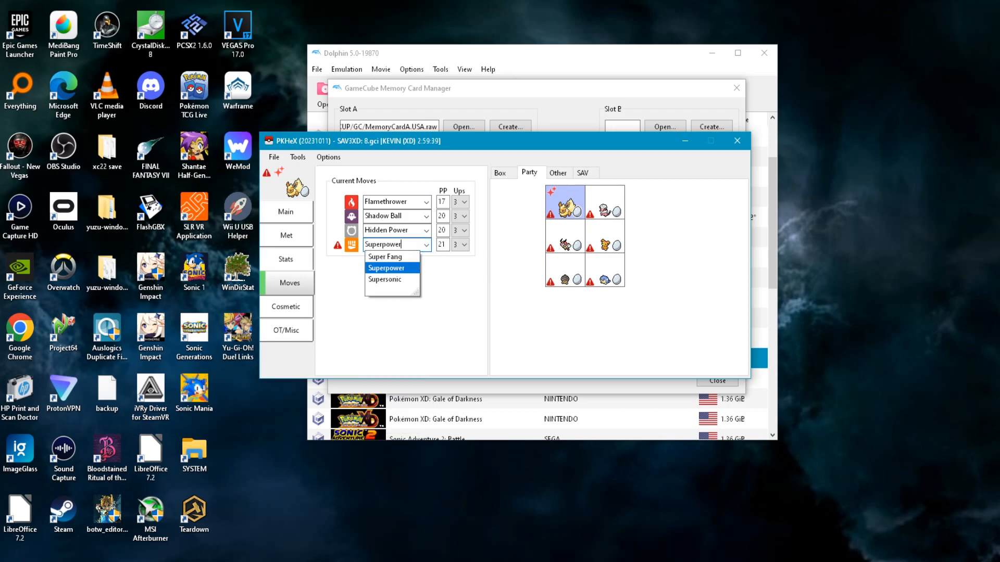
click(385, 267)
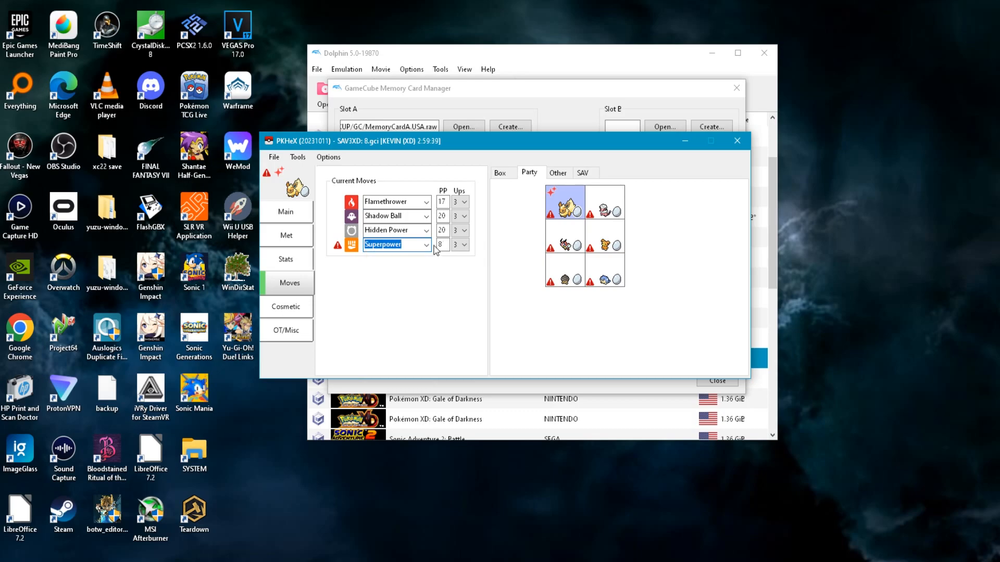
mouse_move(563, 201)
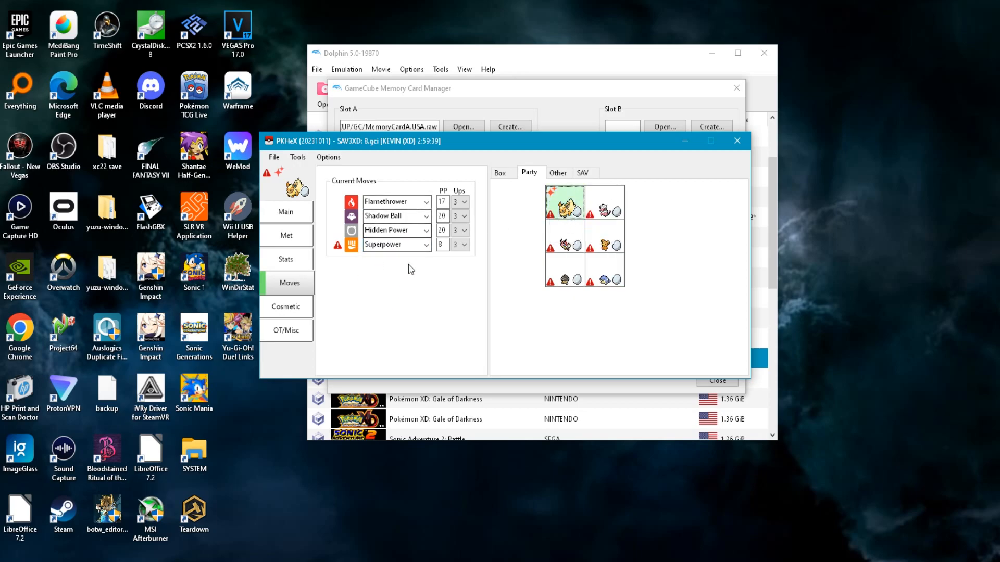
mouse_move(501, 285)
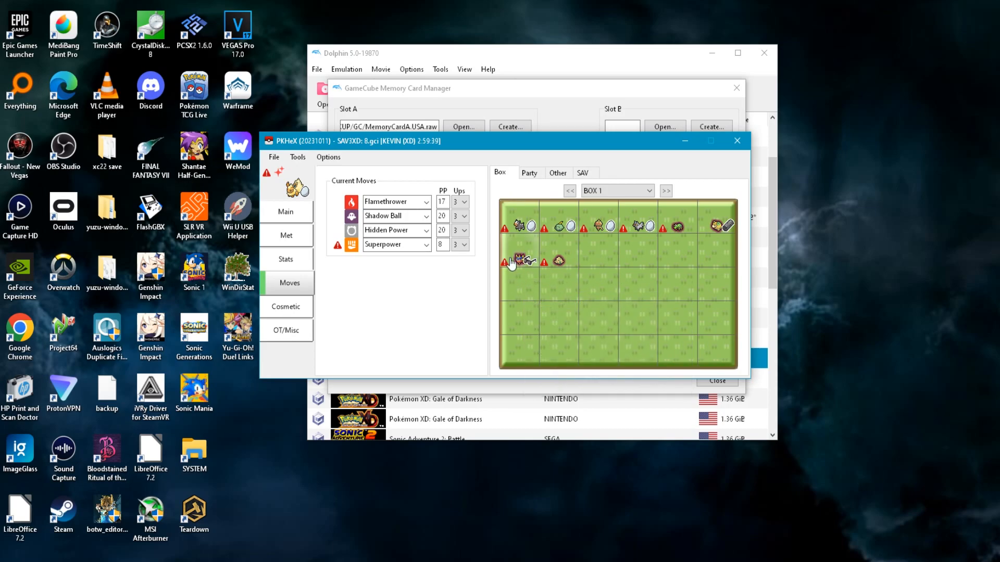
mouse_move(522, 261)
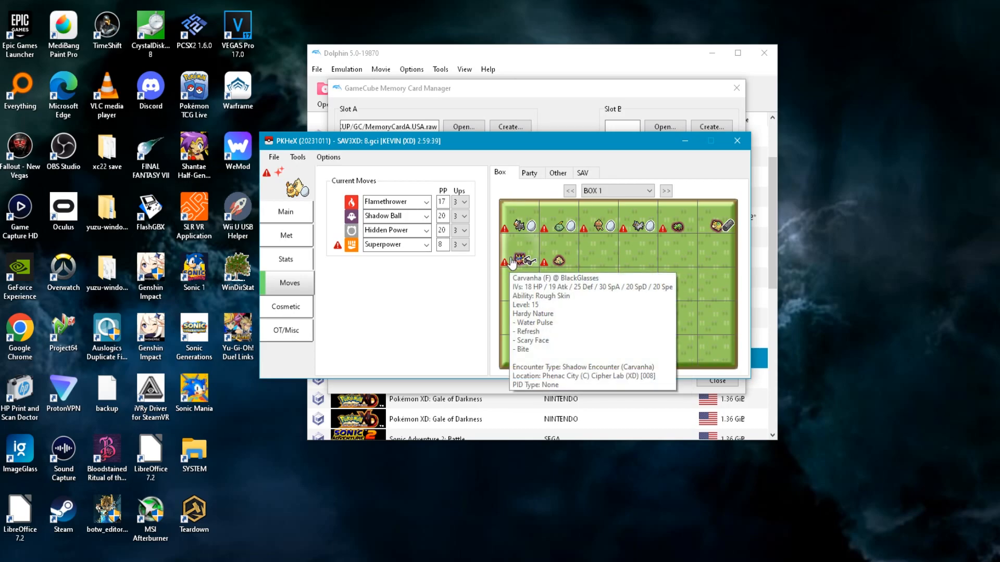
View the boxed Carvanha and give it a Mild nature, 255 friendship and a held Lucky Egg.
right_click(521, 260)
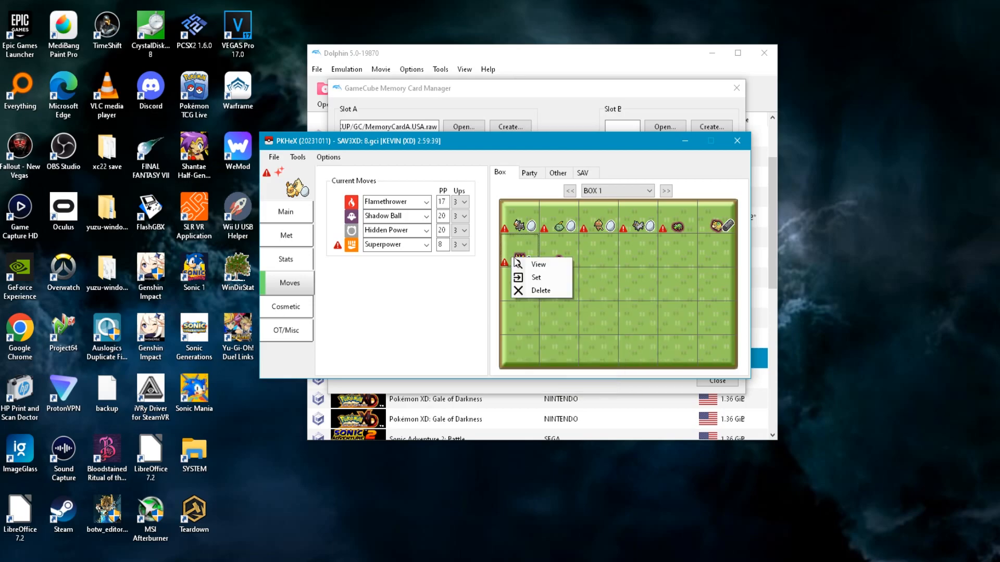
click(536, 264)
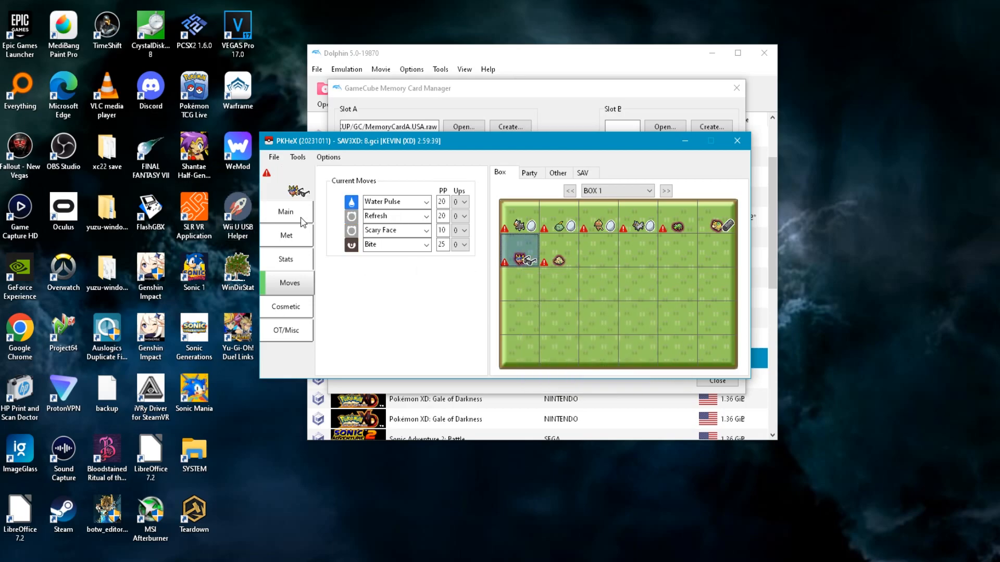
click(285, 210)
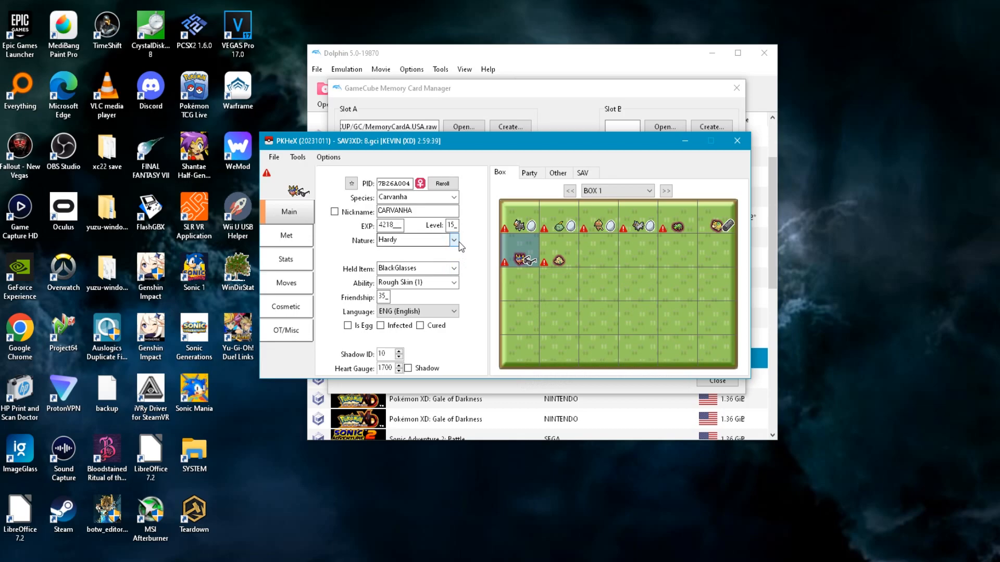
click(414, 240)
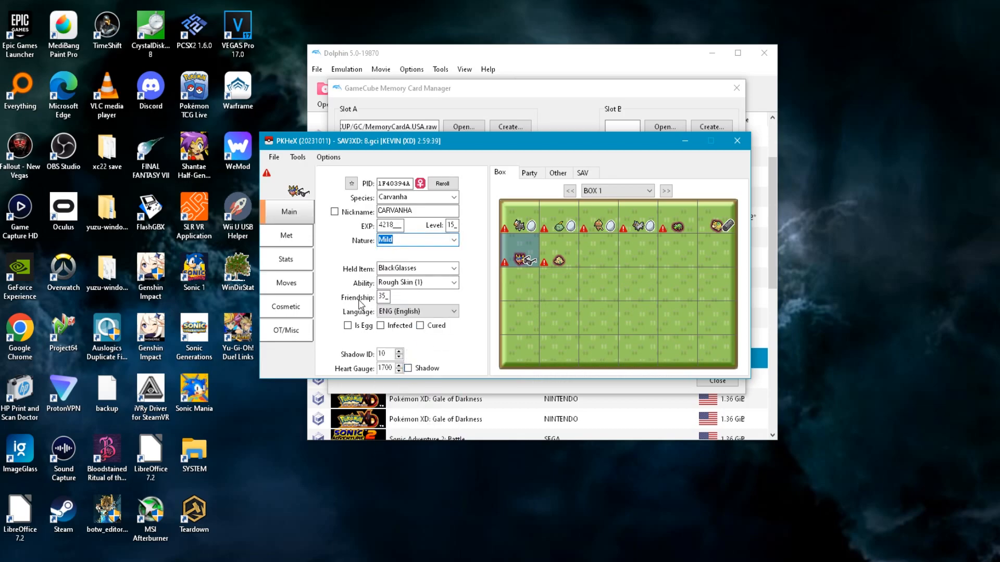
text(255)
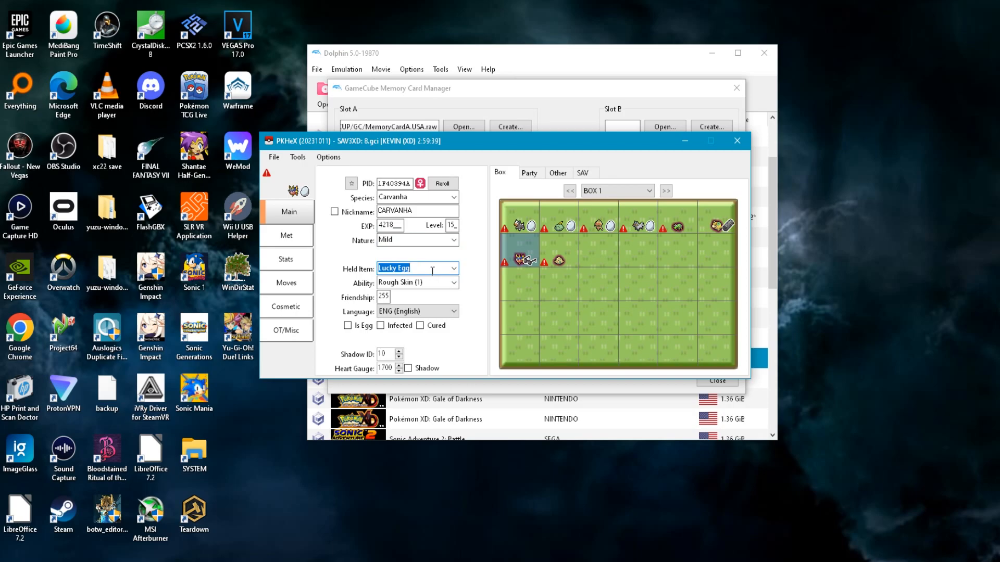
click(285, 259)
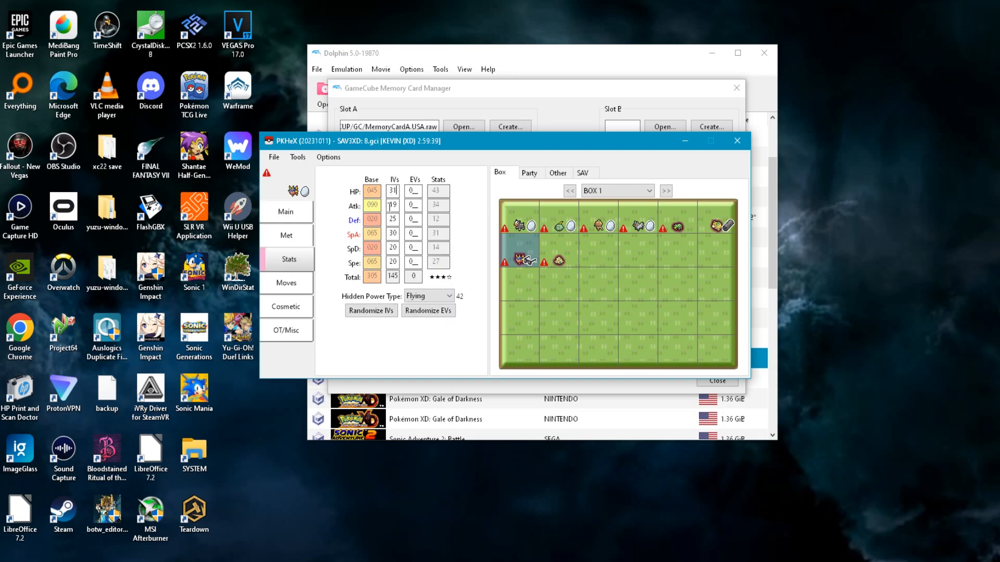
Set Carvanha's IVs and enter 255 for its Special Attack EV.
click(370, 311)
text(223)
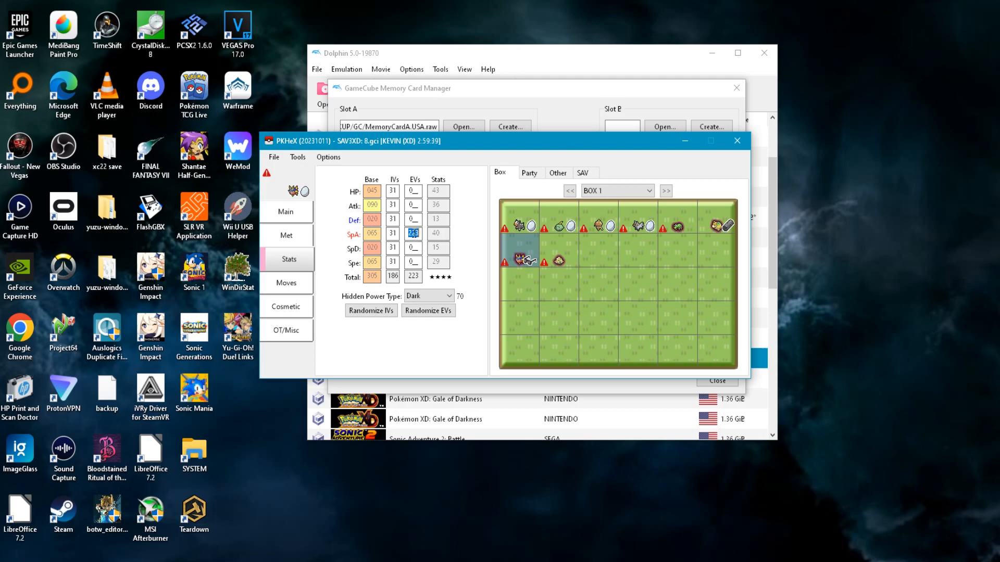
click(428, 310)
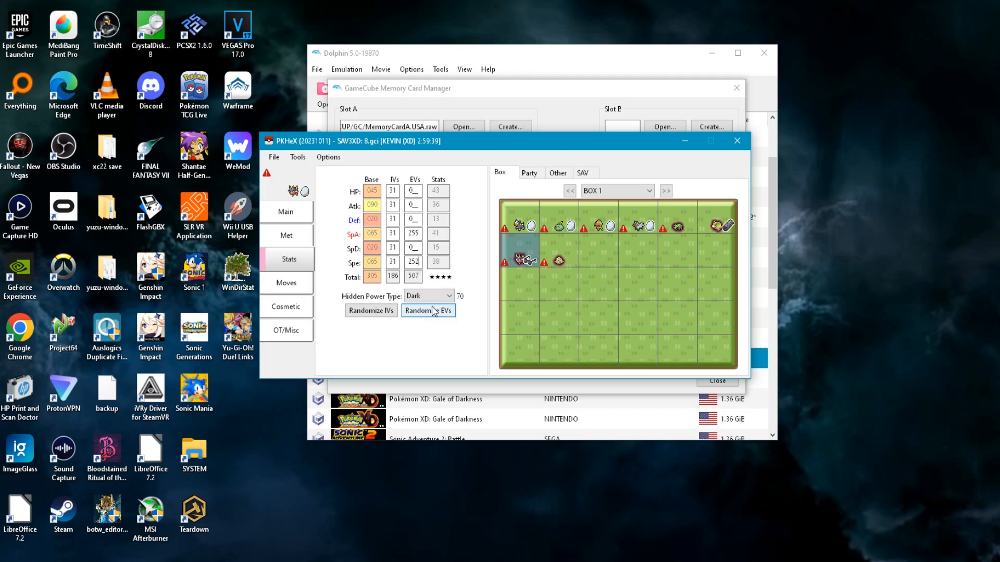
click(448, 296)
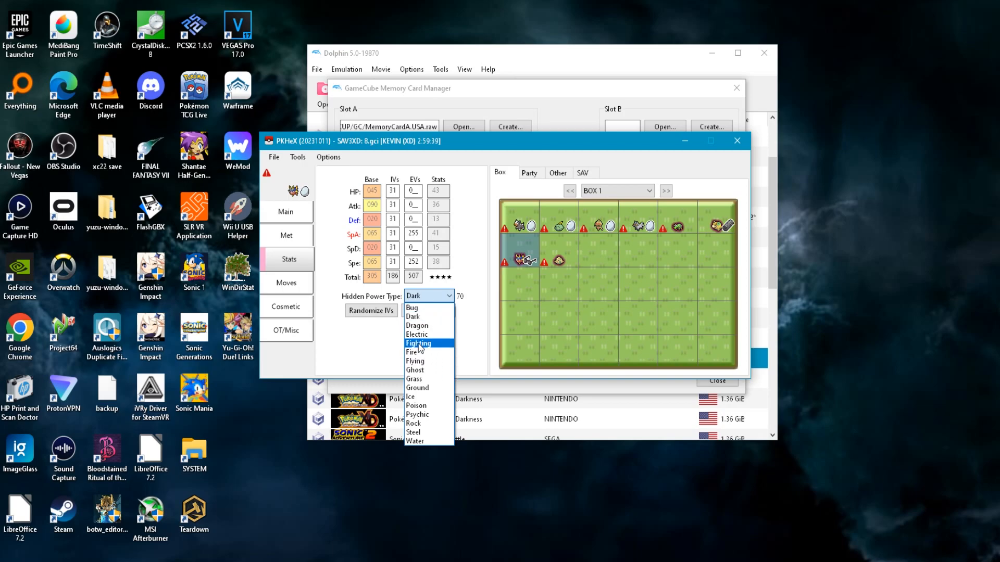
click(415, 334)
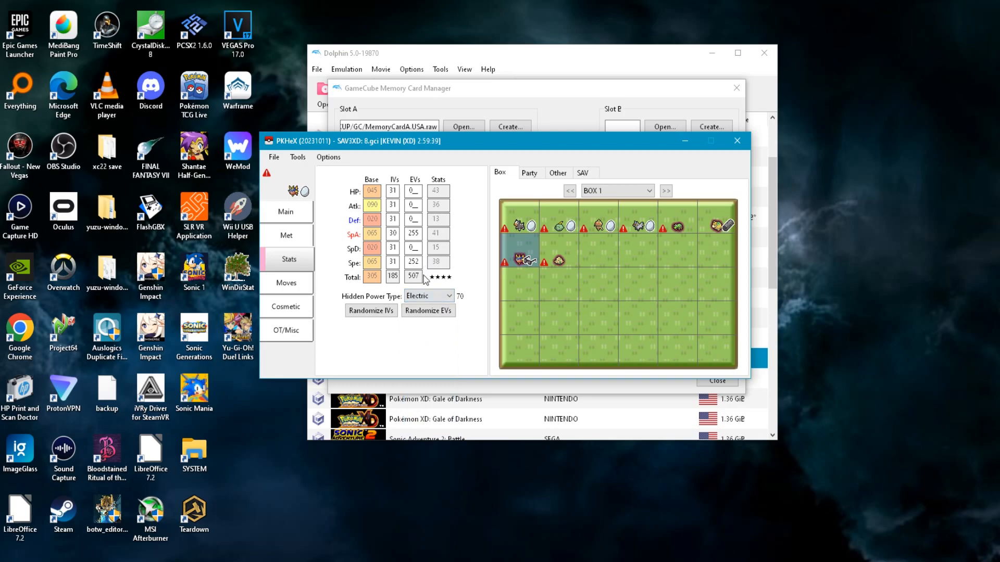
click(428, 310)
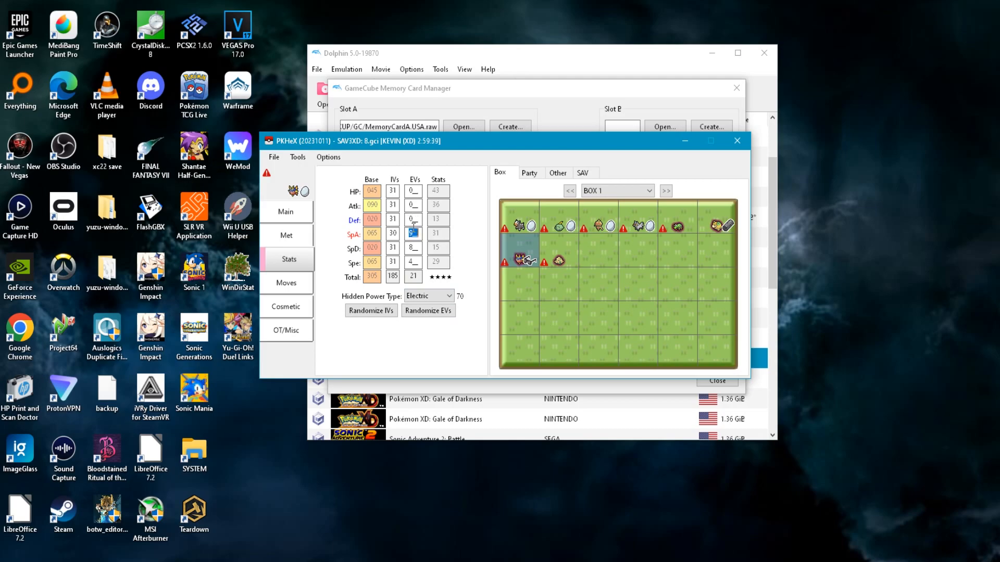
text(255)
click(413, 261)
text(36)
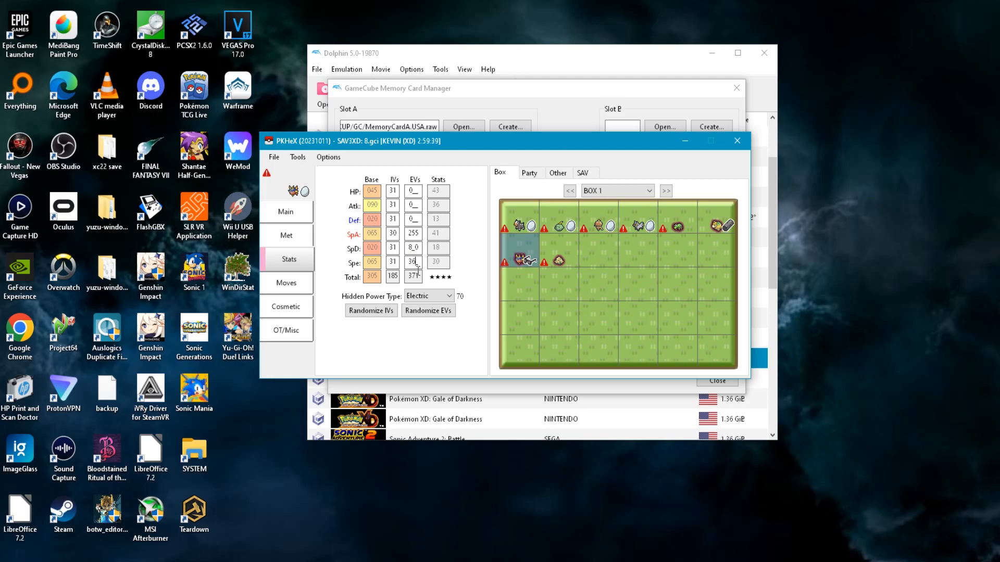
Give Carvanha 255 Speed EVs and make its Hidden Power Fighting type.
click(428, 310)
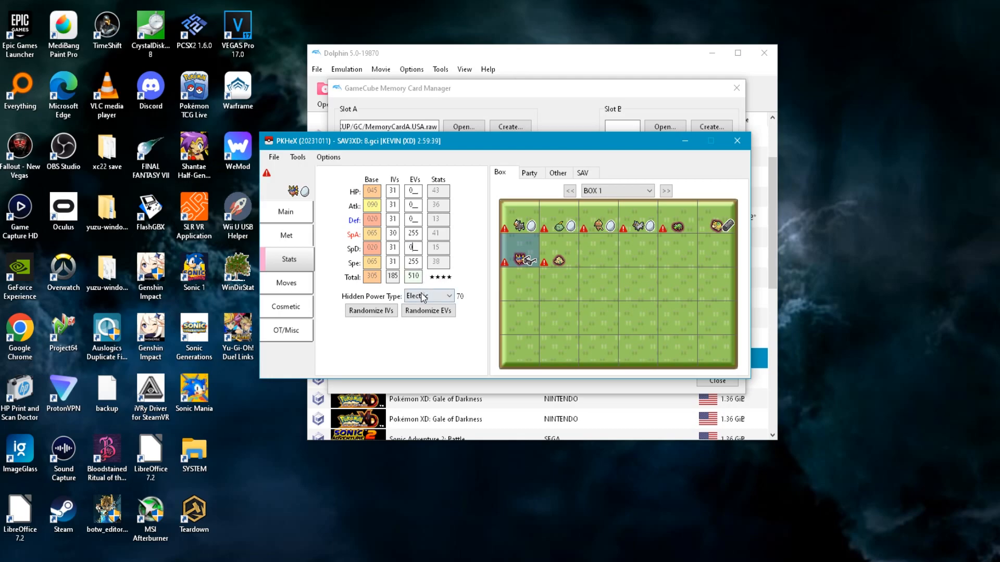
click(451, 295)
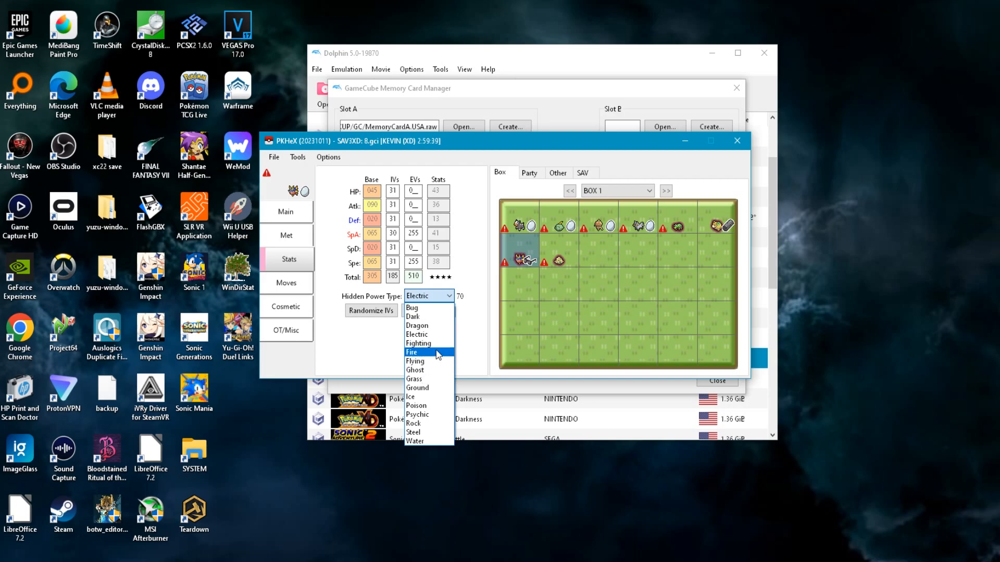
click(418, 343)
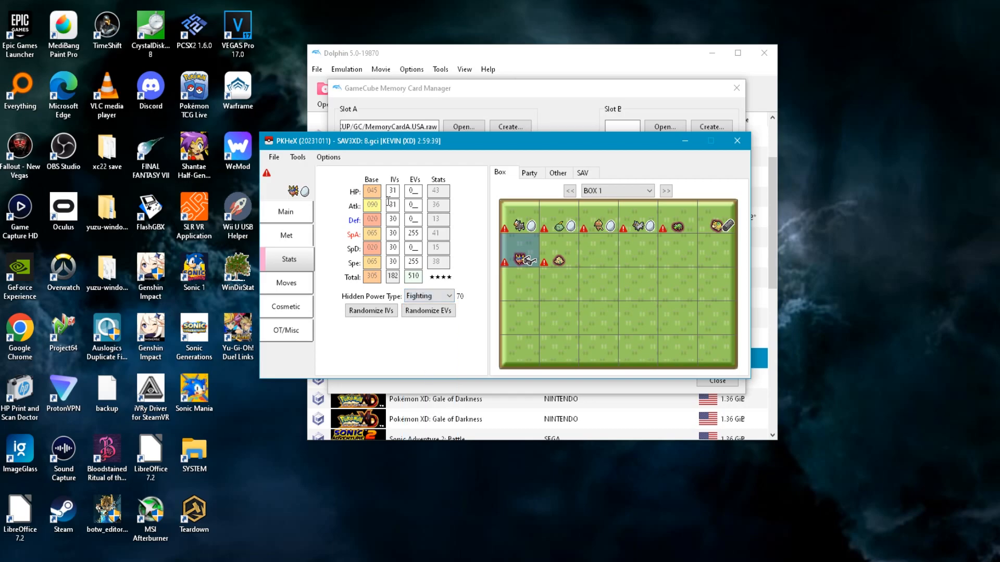
click(286, 283)
text(waTE)
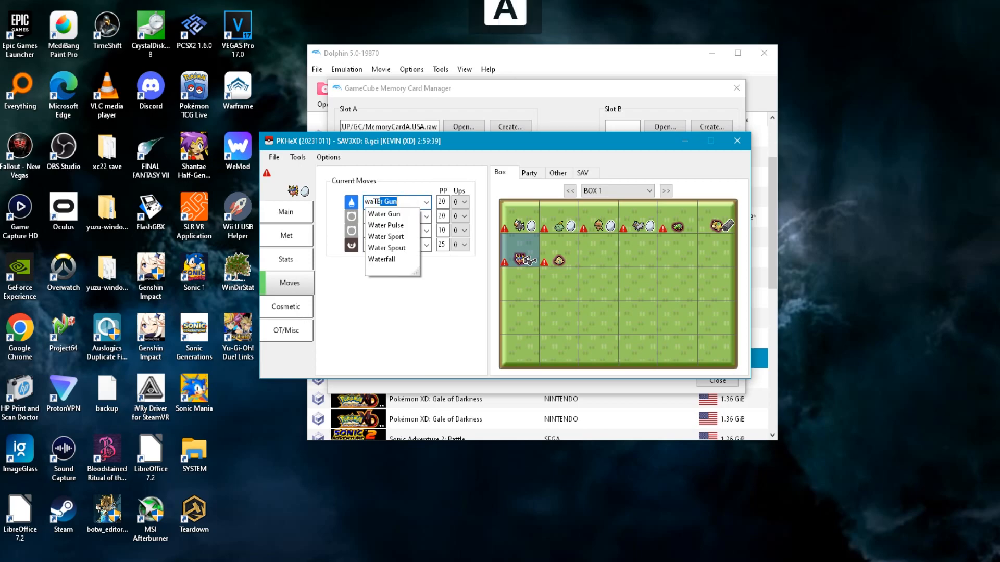
Teach Carvanha Waterfall, Crunch, Ice Beam and Hidden Power with 3 PP Ups each.
click(380, 259)
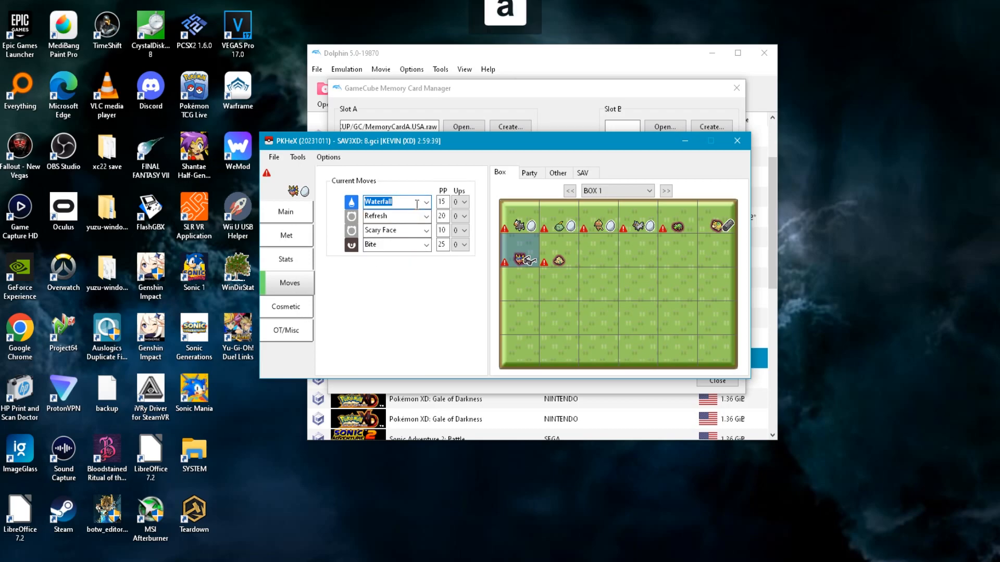
click(392, 215)
text(Crunch)
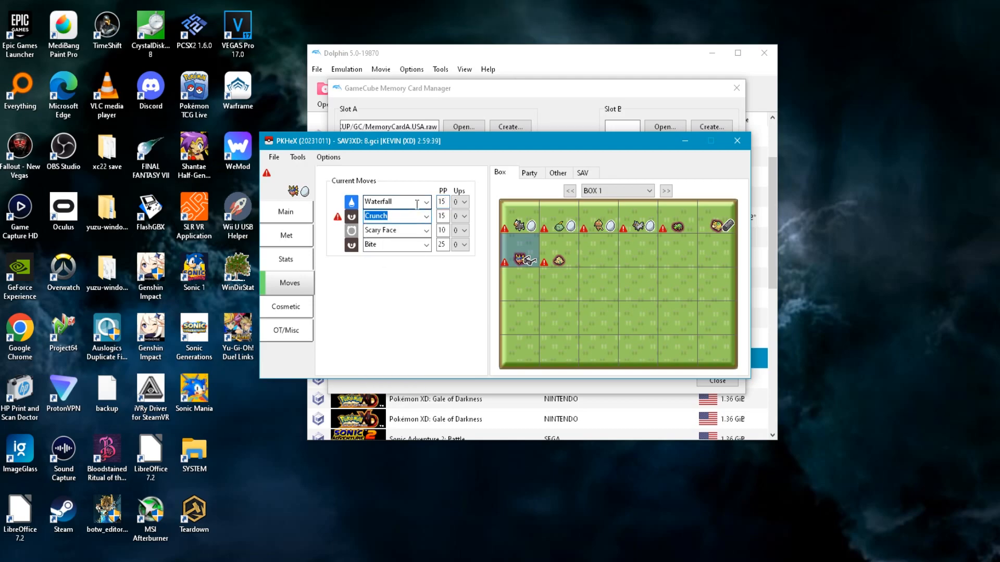
click(392, 230)
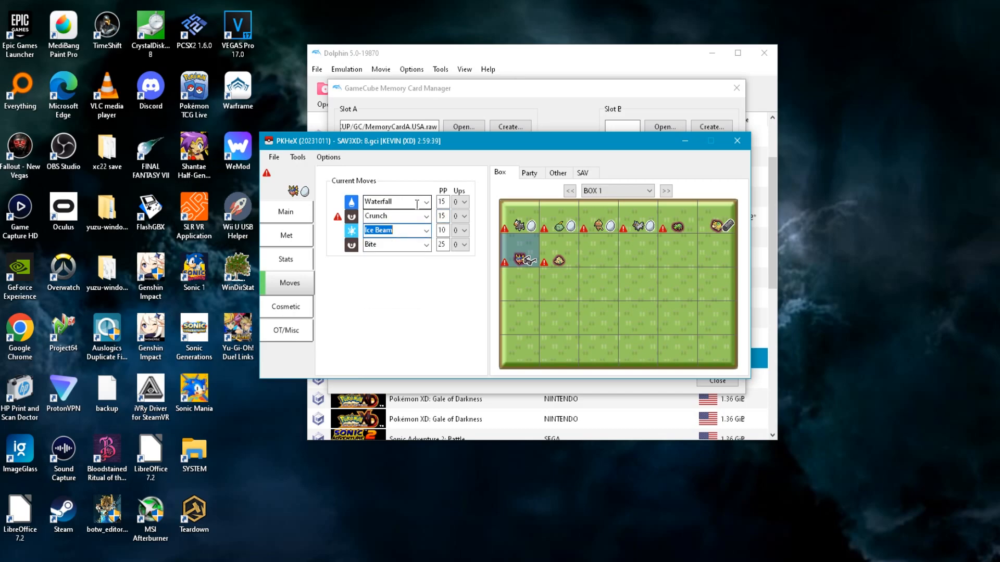
text(Hidden Power)
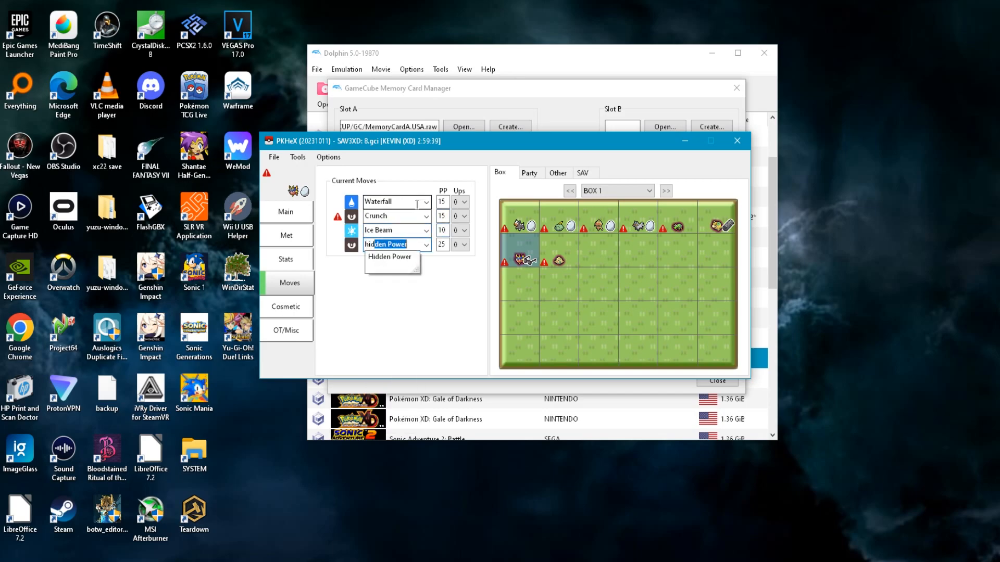
click(389, 256)
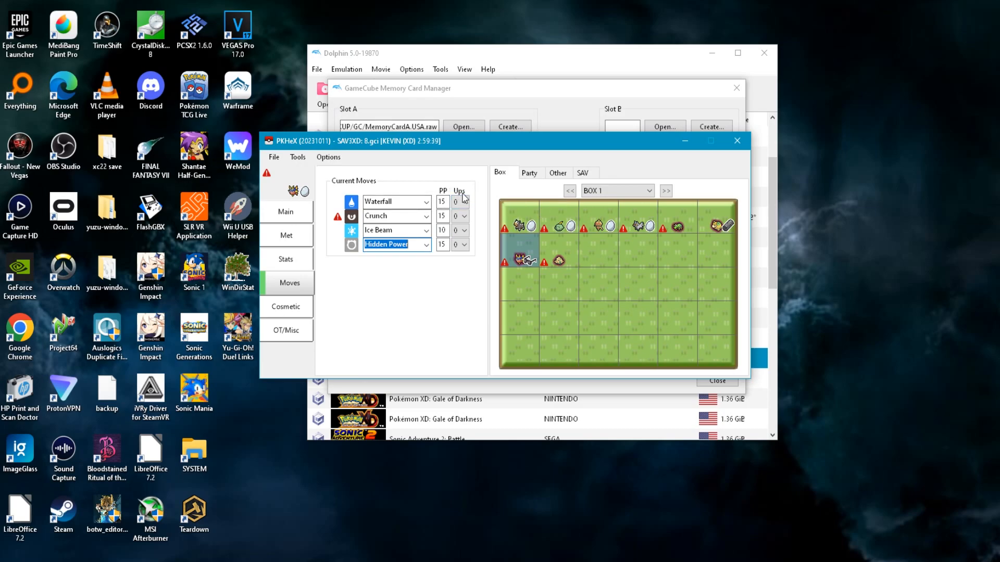
click(465, 201)
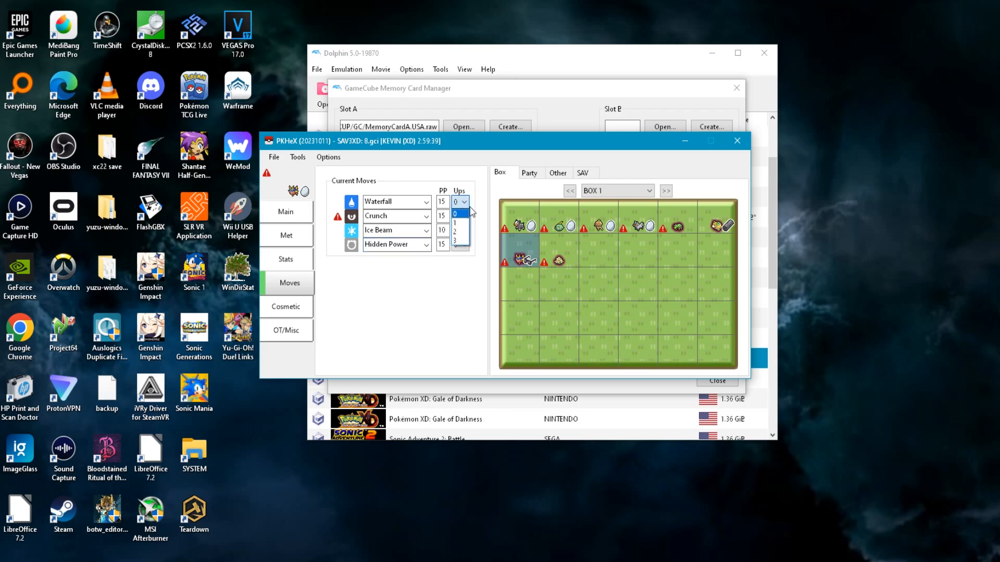
click(458, 201)
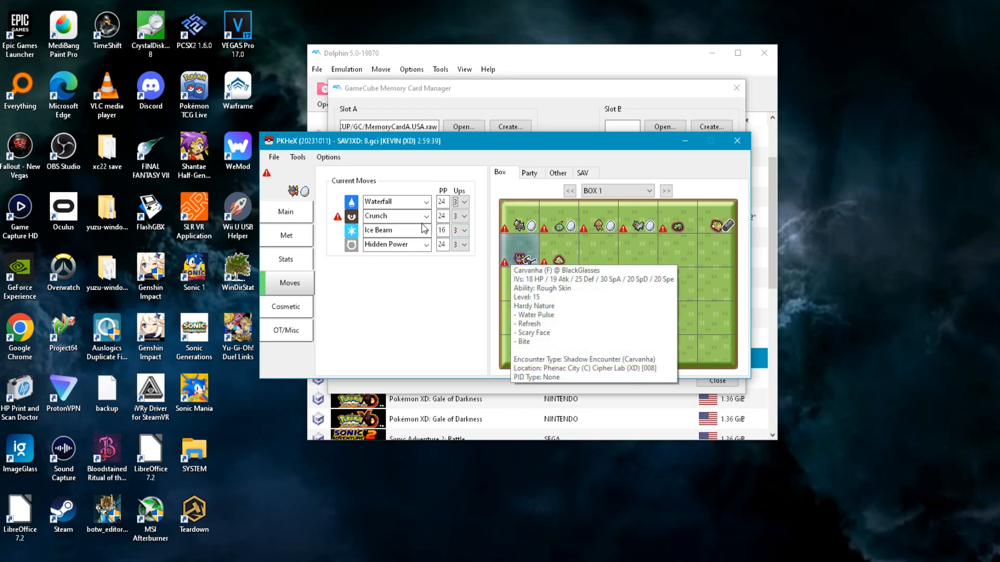
Return to Carvanha's main details to confirm Mild nature, Lucky Egg and 255 friendship.
click(286, 210)
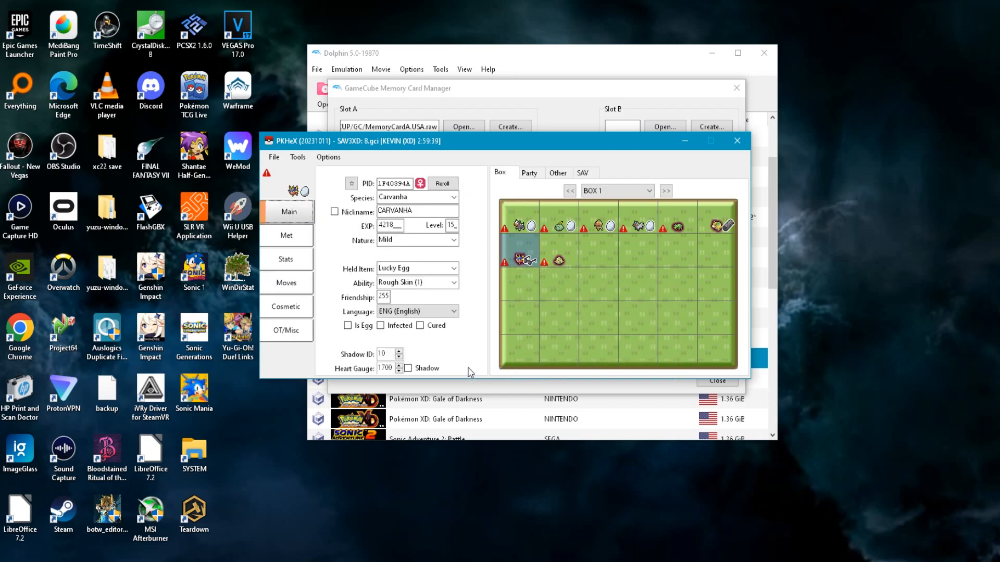
mouse_move(393, 387)
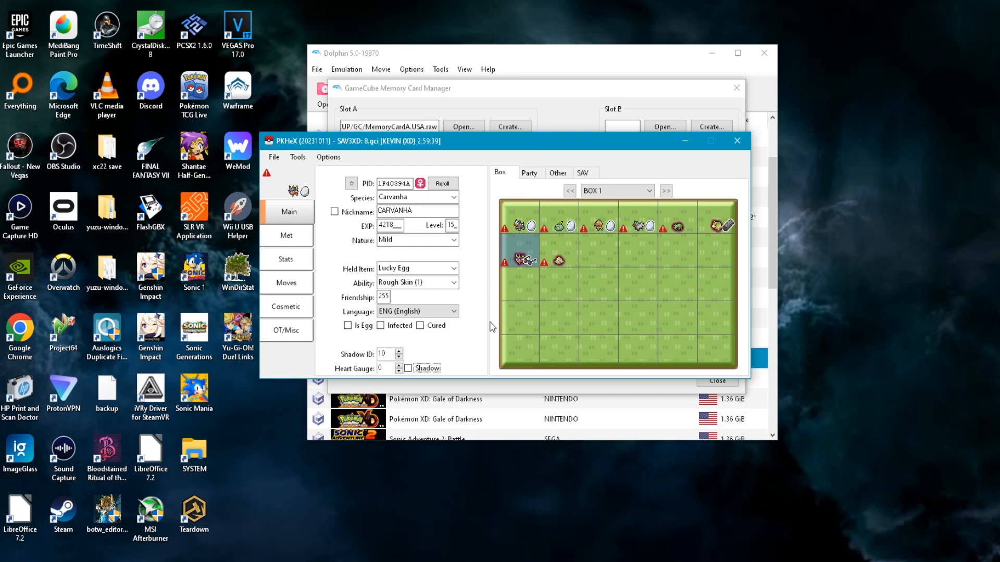
mouse_move(462, 363)
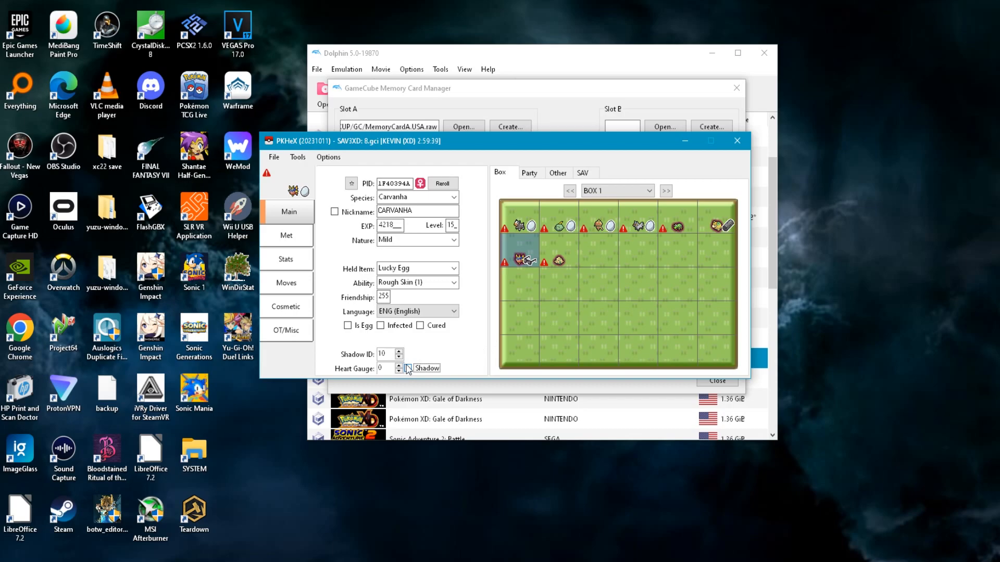
mouse_move(517, 265)
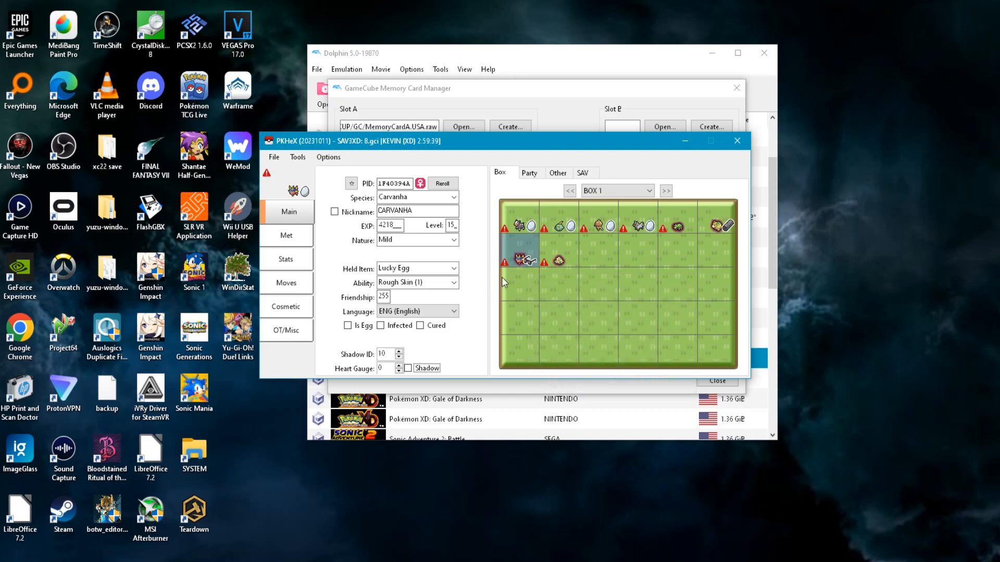
mouse_move(517, 260)
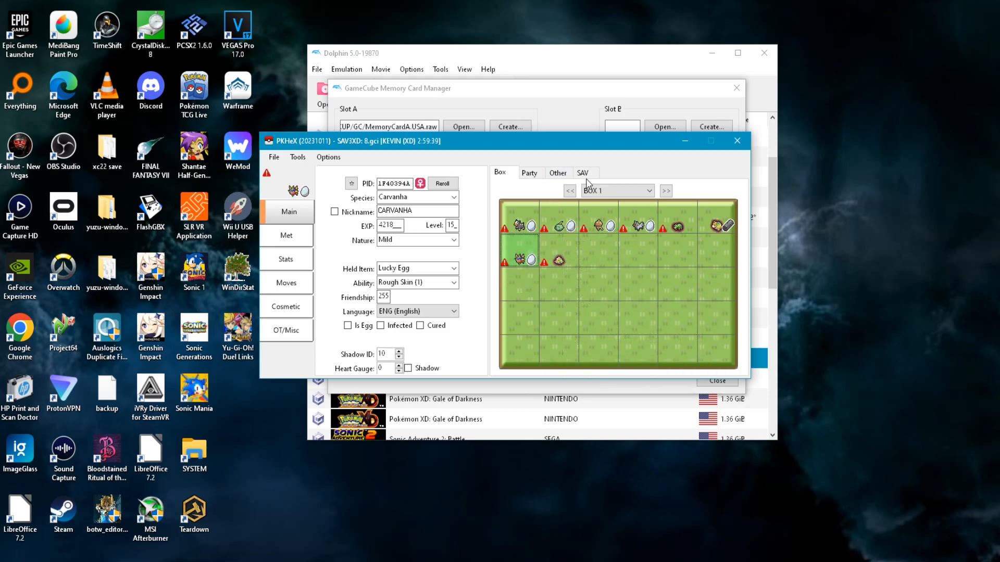
Max the trainer's money to 9,999,999 in the SAV tab's Trainer Info editor and save it.
click(581, 173)
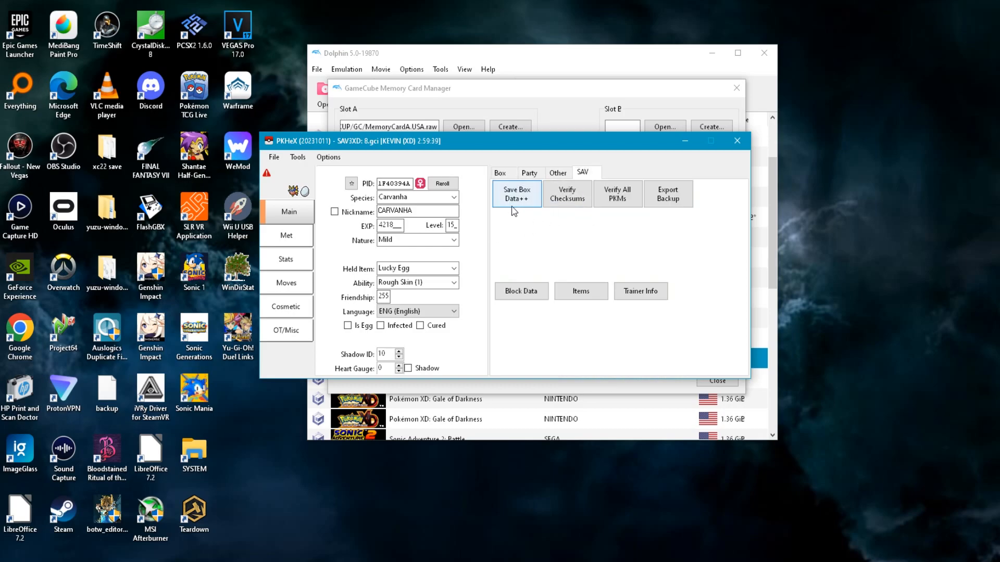
mouse_move(579, 211)
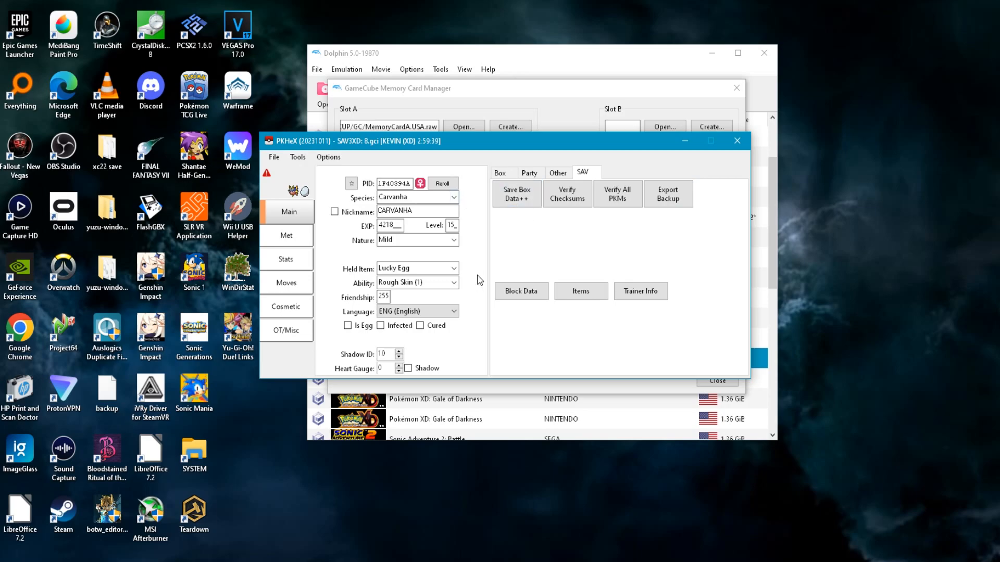
mouse_move(530, 308)
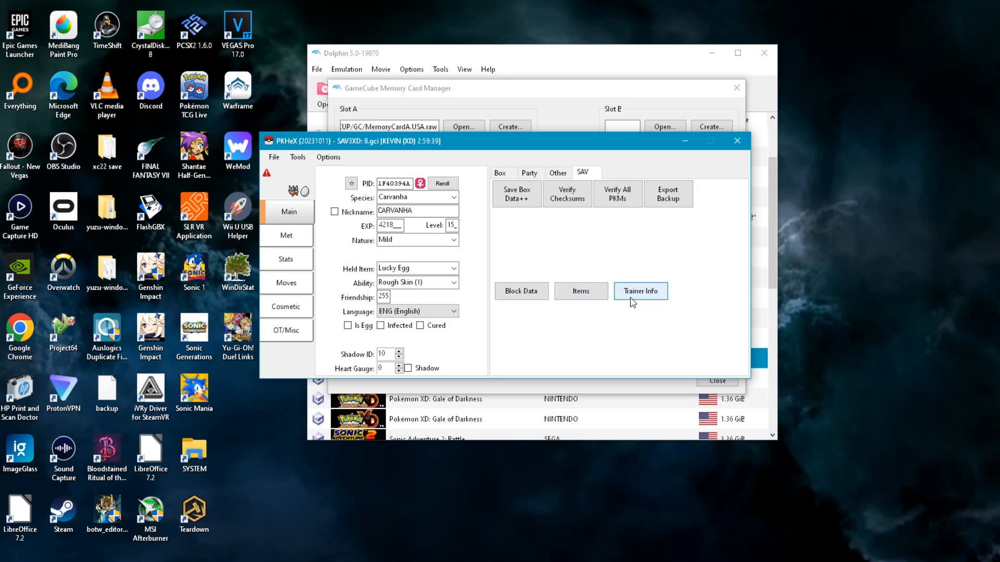
click(639, 291)
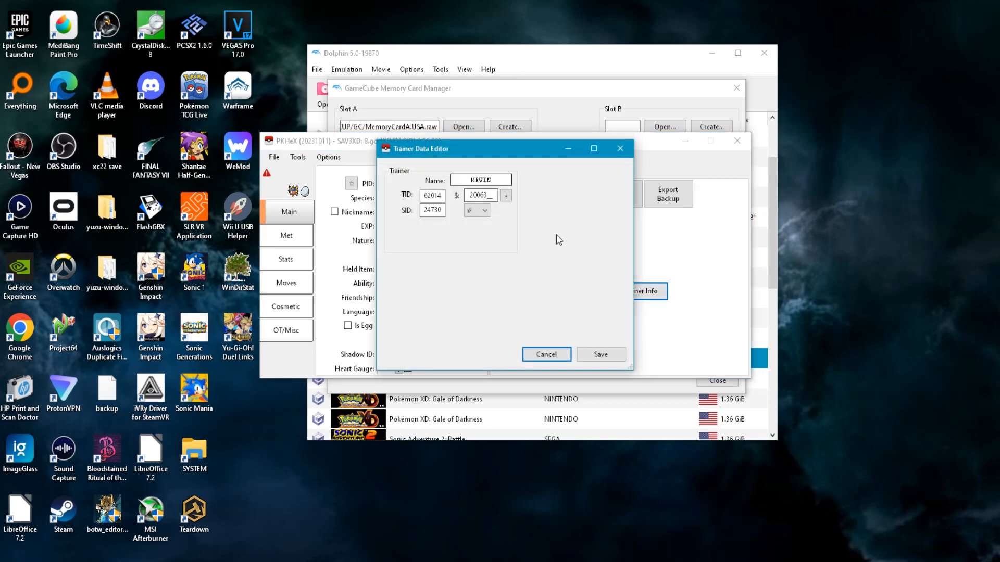
click(505, 195)
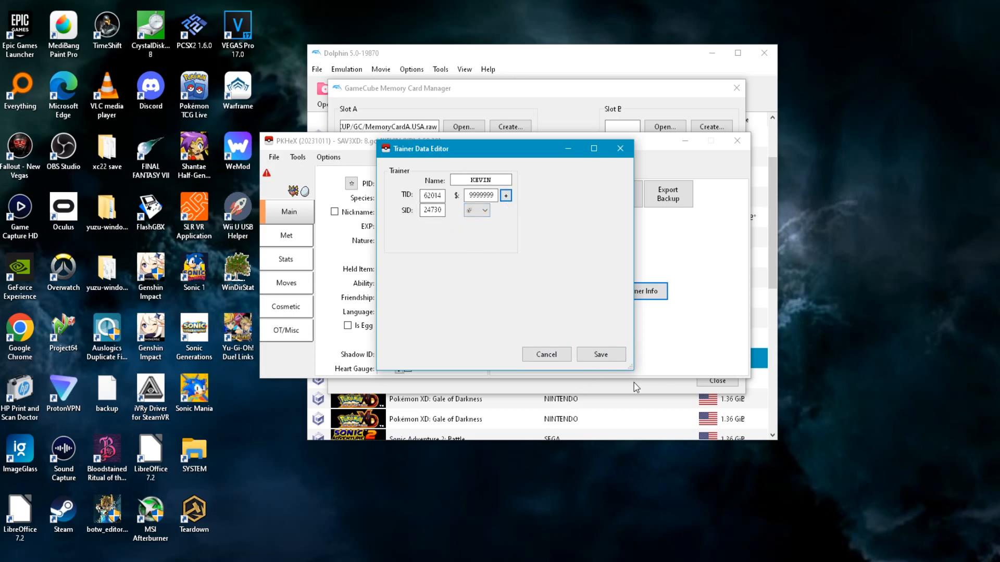
click(600, 354)
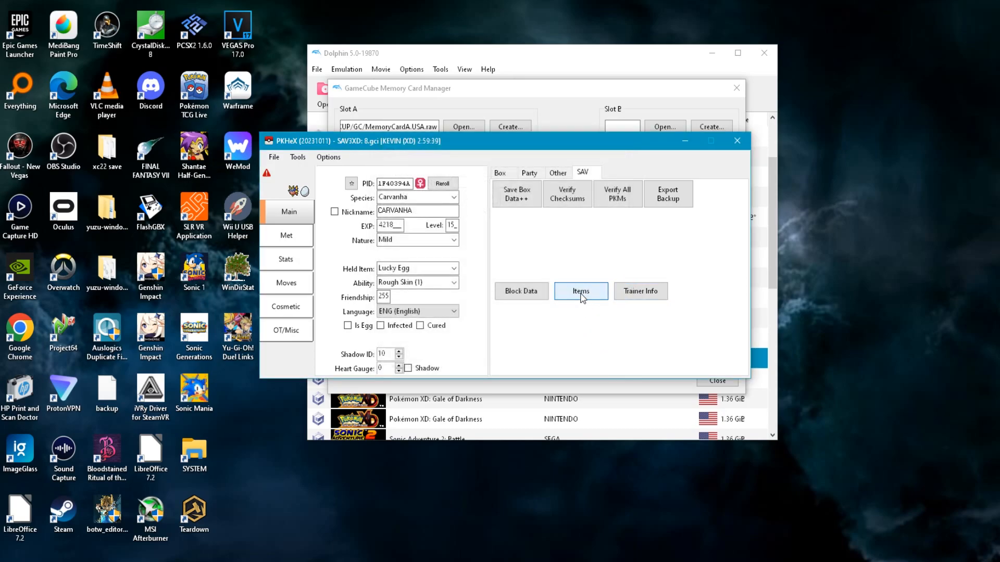
Review the ball and berry pockets in the inventory editor, then move to key items.
click(580, 291)
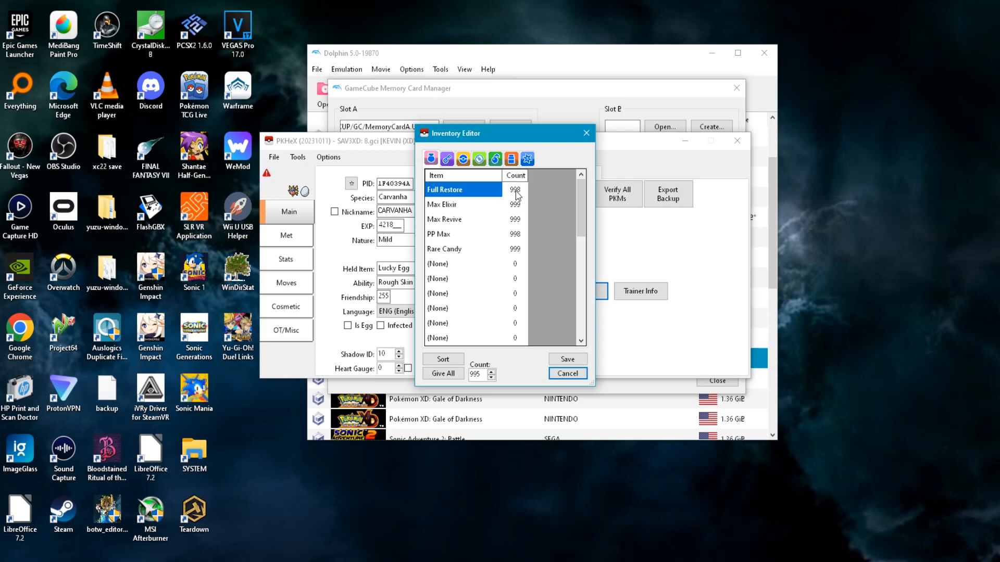
mouse_move(503, 203)
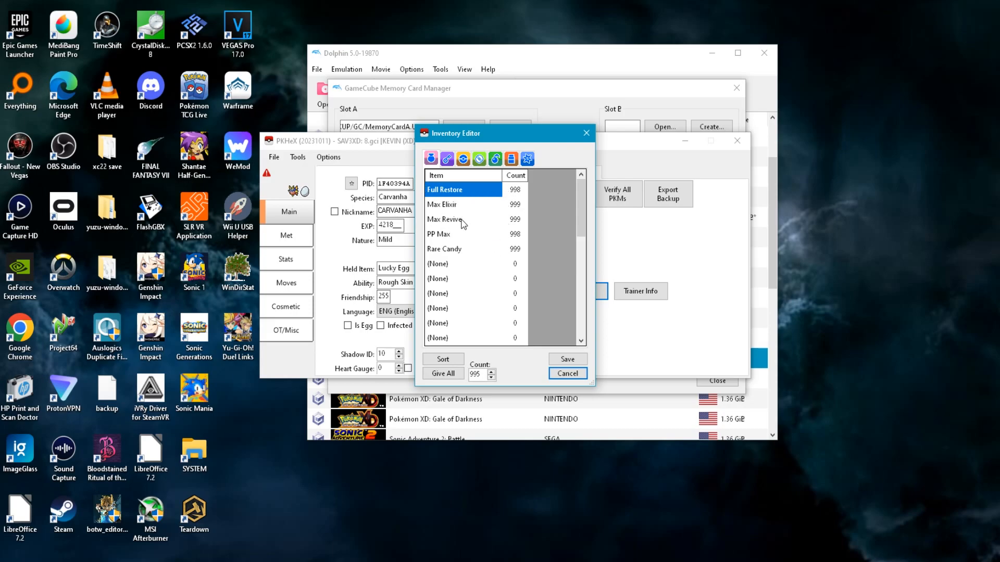
click(447, 247)
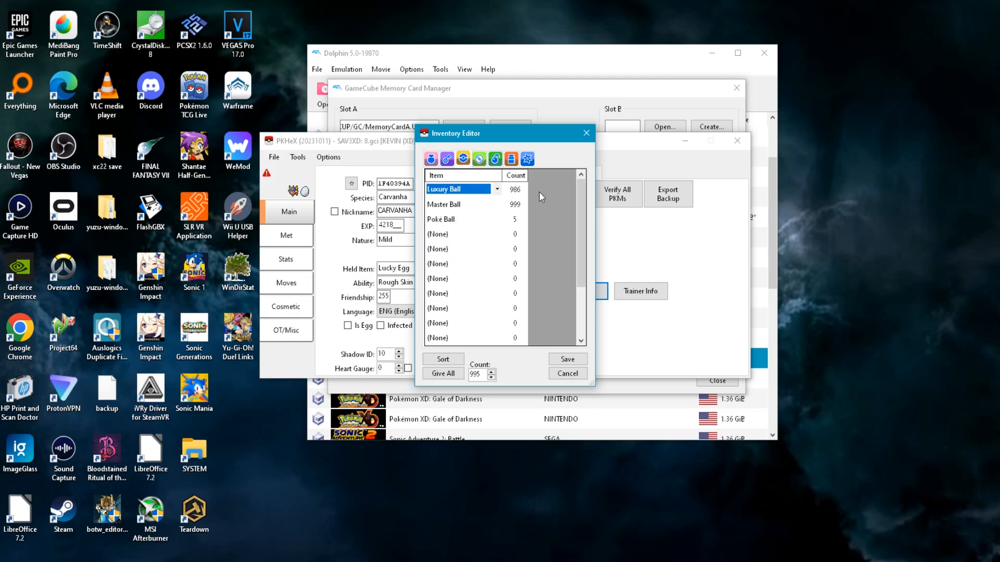
click(458, 204)
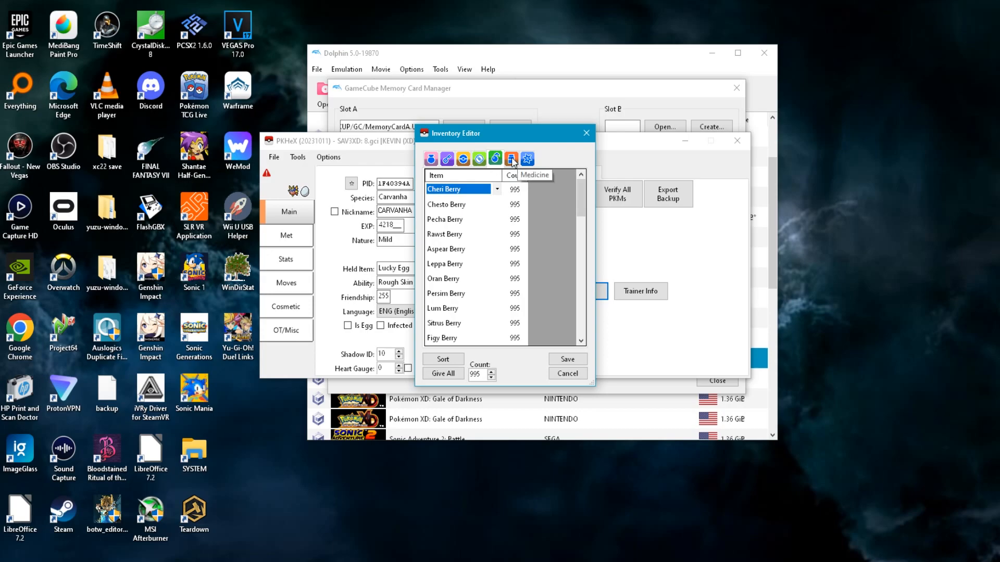
click(511, 158)
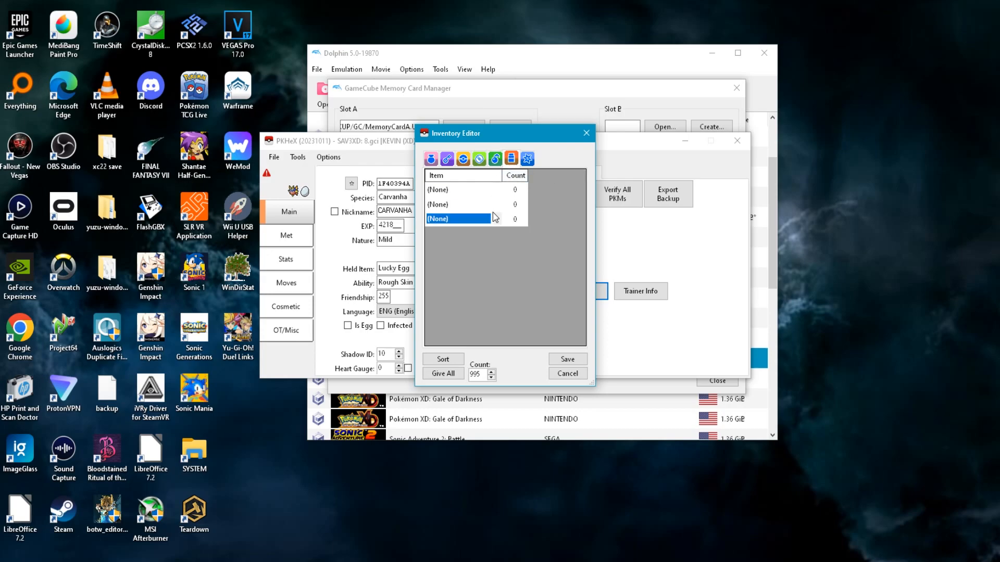
Put Vivid Scent in the third key item slot and check the Battle CD pocket without changes.
click(459, 218)
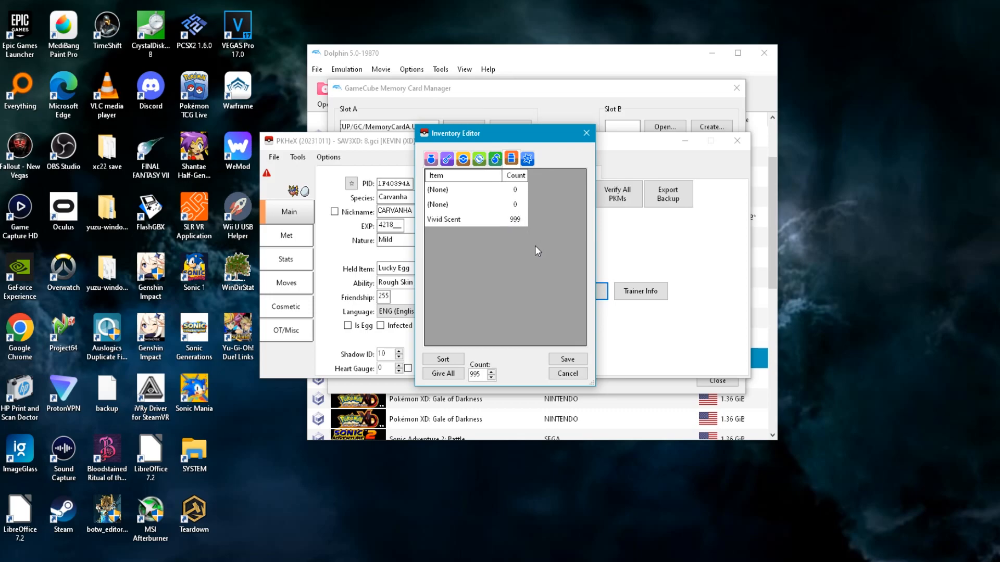
click(526, 159)
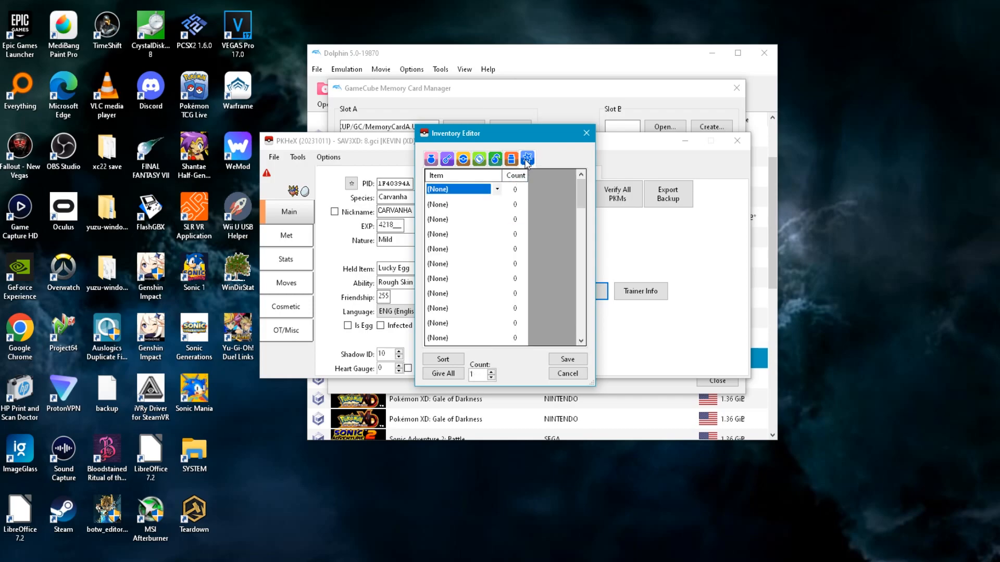
click(497, 189)
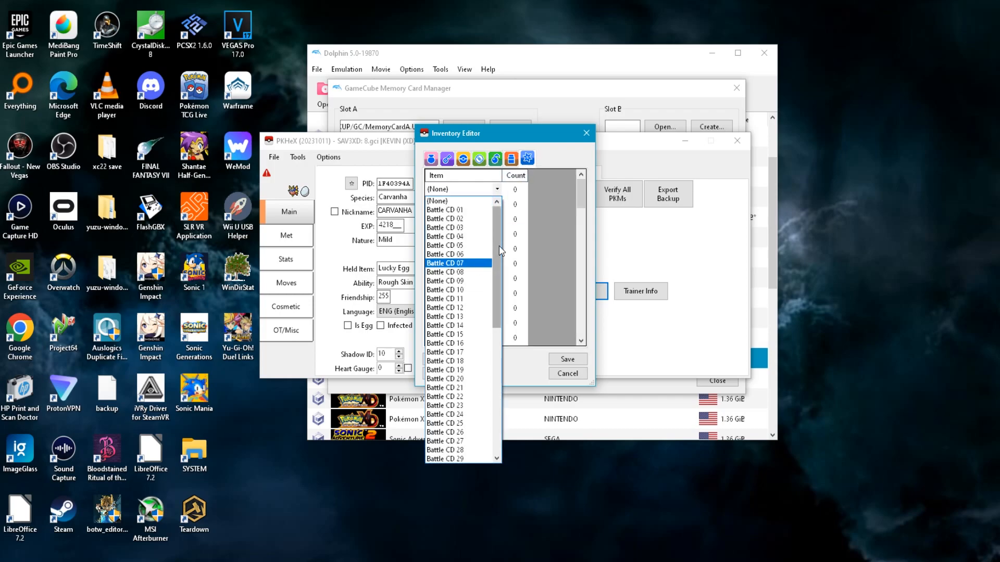
click(459, 188)
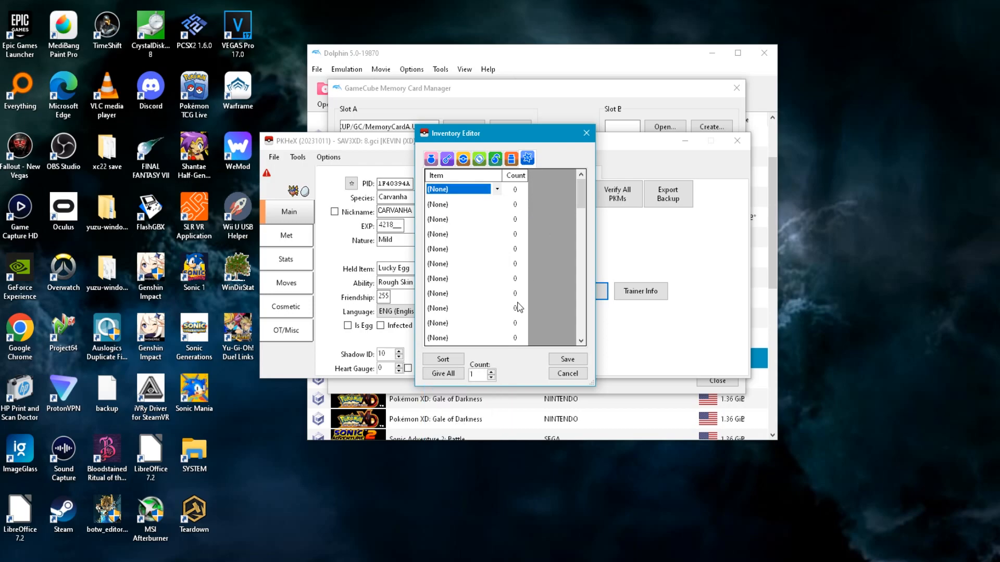
mouse_move(504, 308)
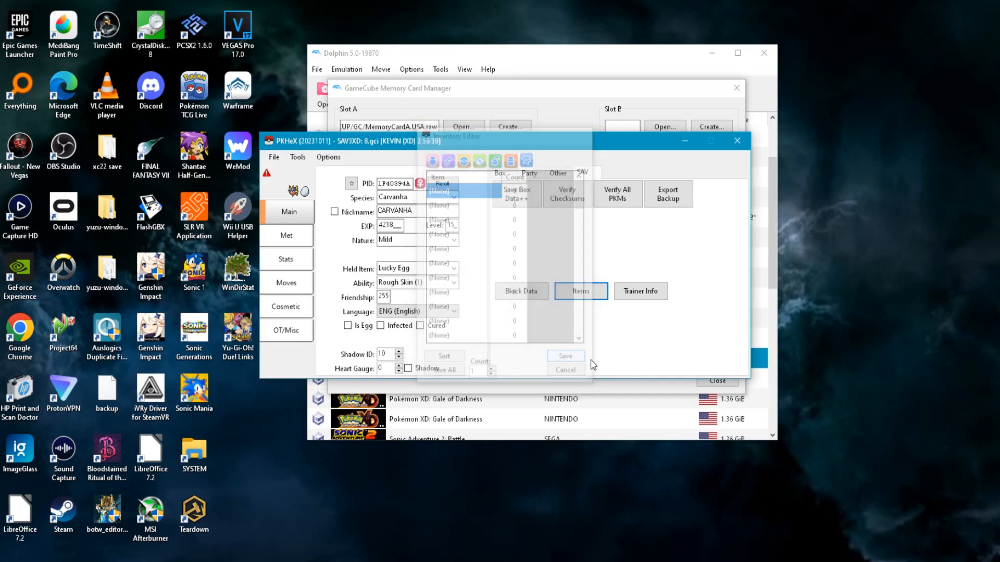
Export the save via File > Export SAV as SAV3XD type named 9.gci.
click(565, 370)
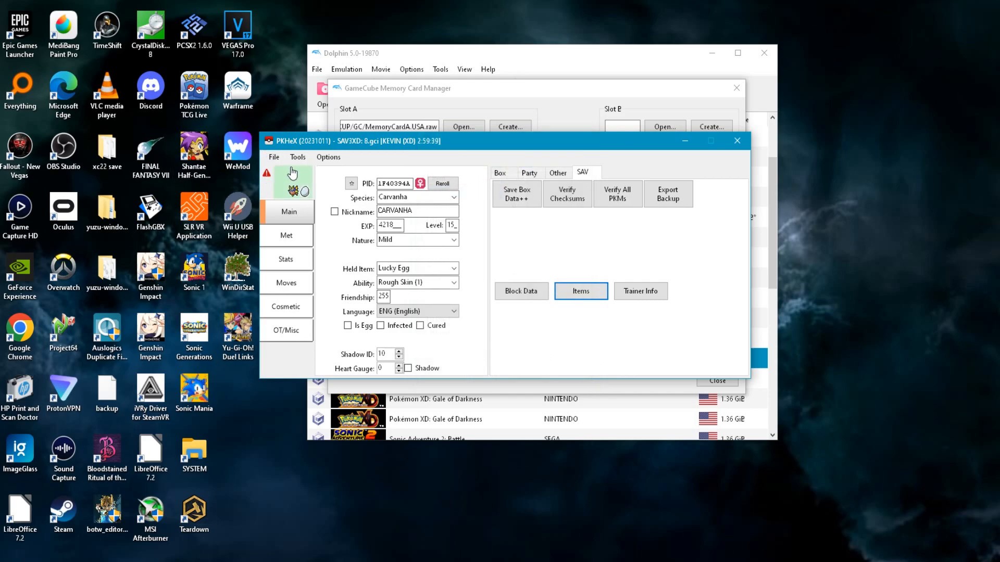
click(273, 157)
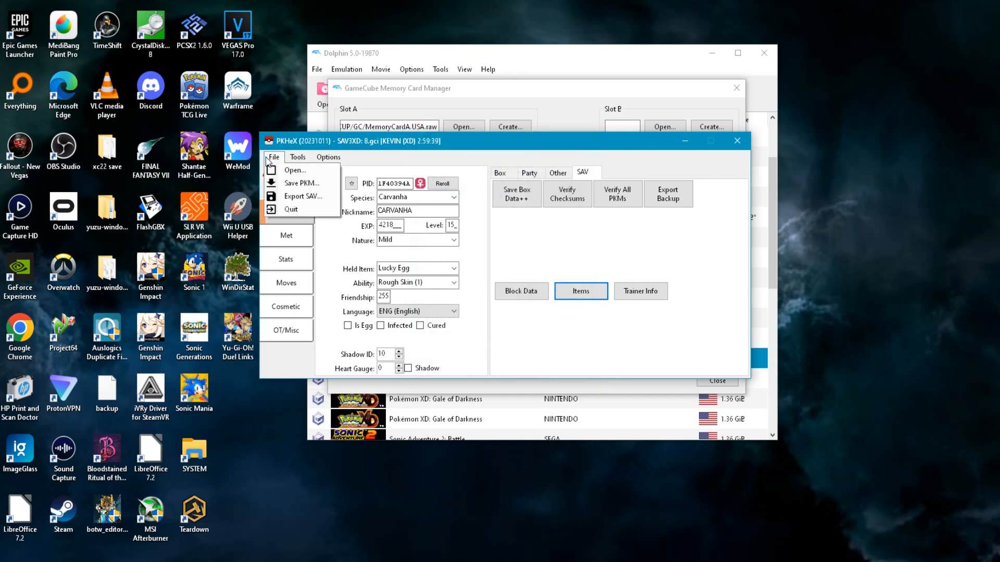
click(301, 183)
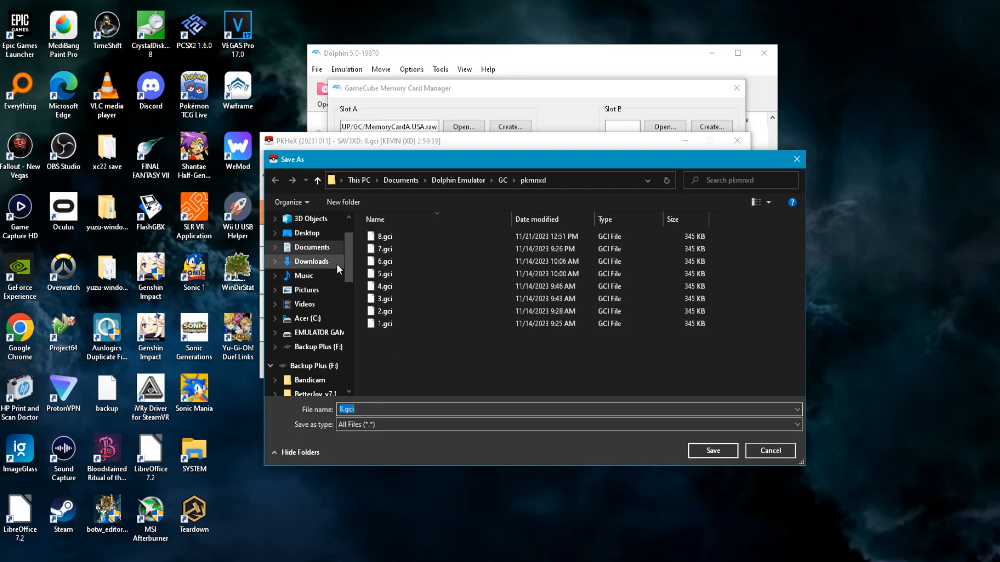
click(370, 409)
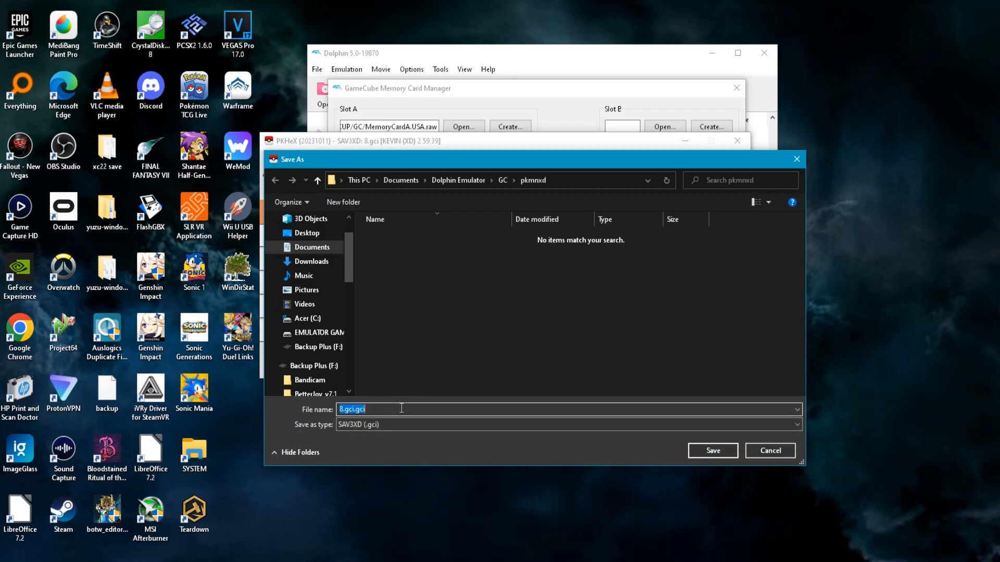
text(9)
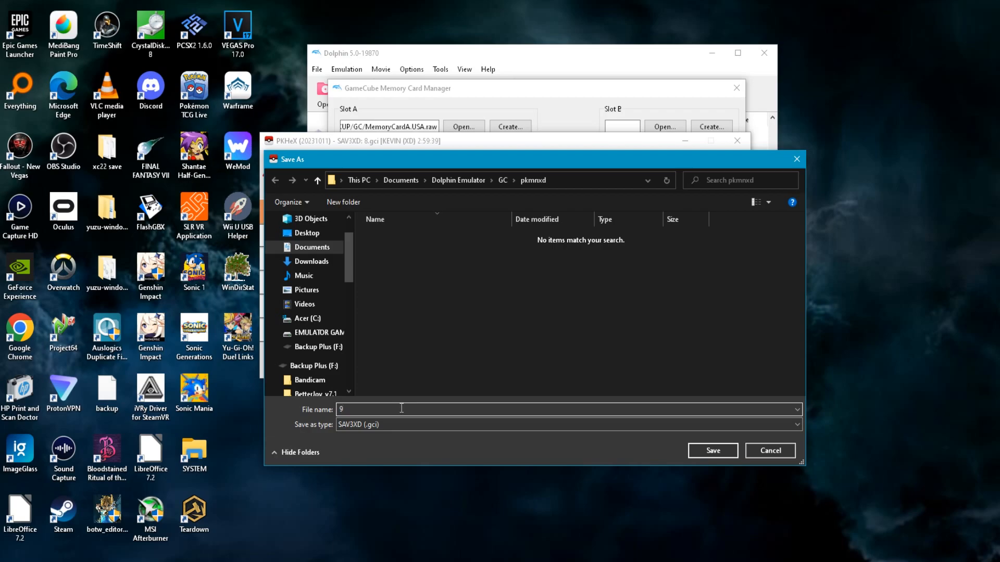
click(712, 450)
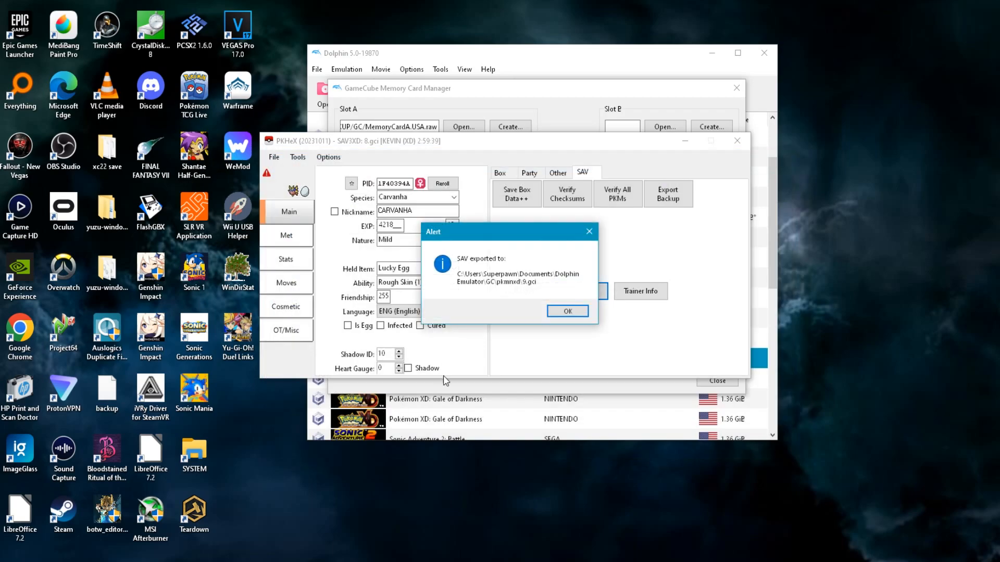
click(566, 312)
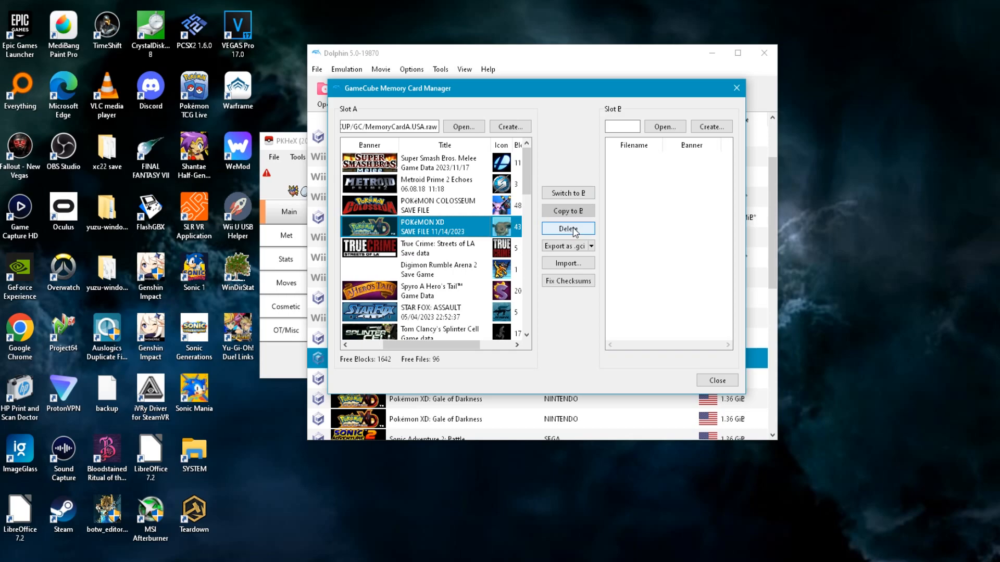
mouse_move(581, 239)
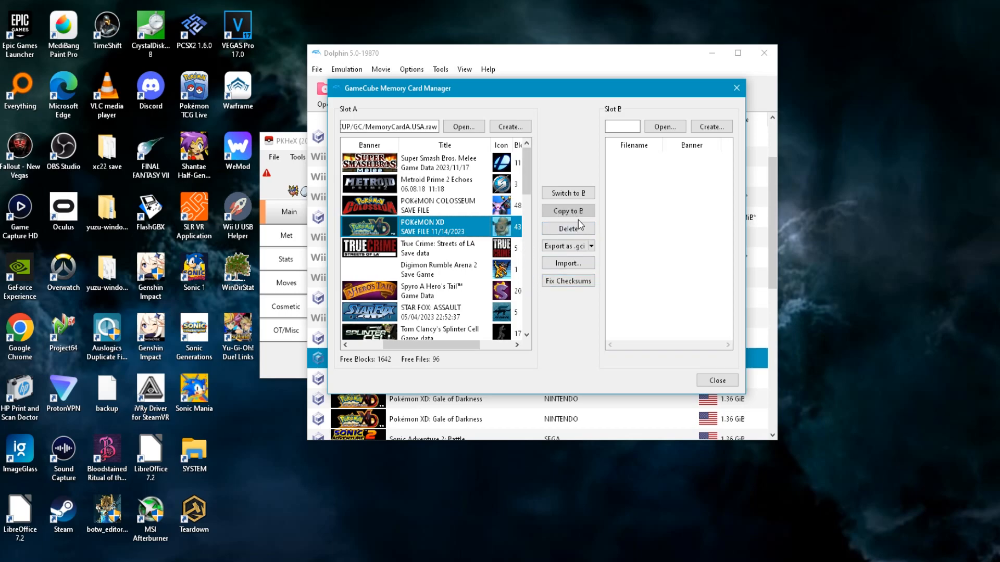
mouse_move(418, 189)
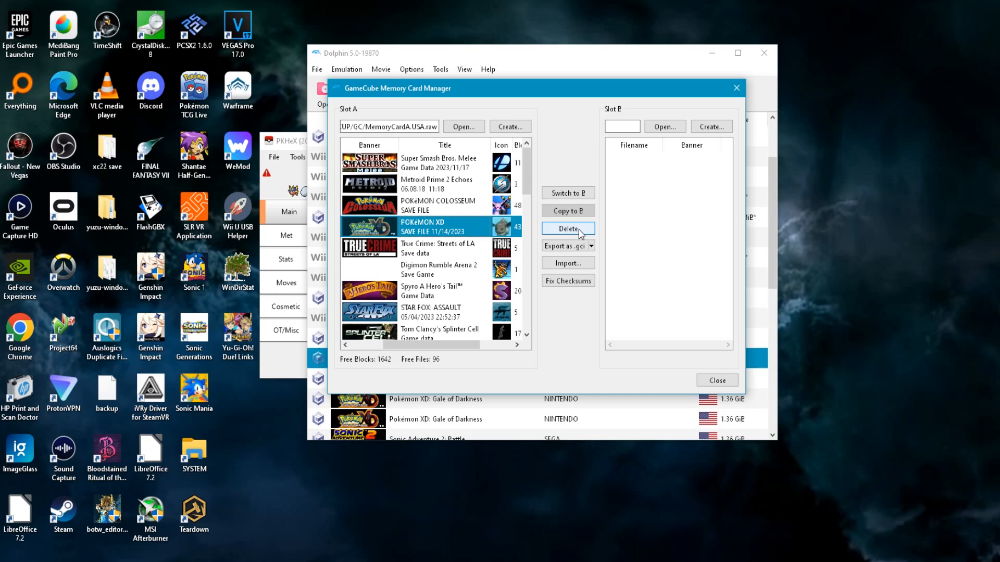
Select the Pokémon XD save on the Slot A card and fix its checksums.
click(567, 229)
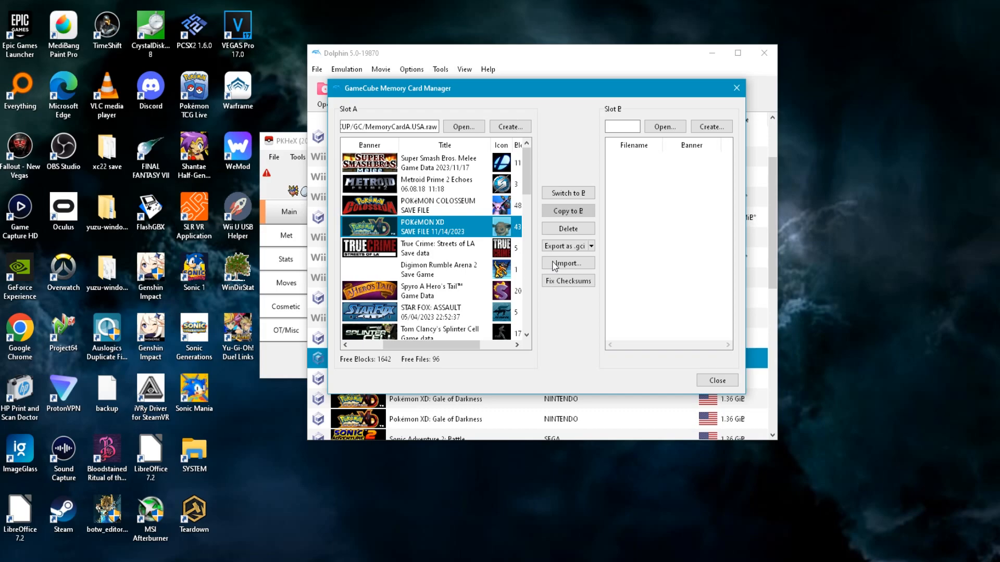
mouse_move(559, 281)
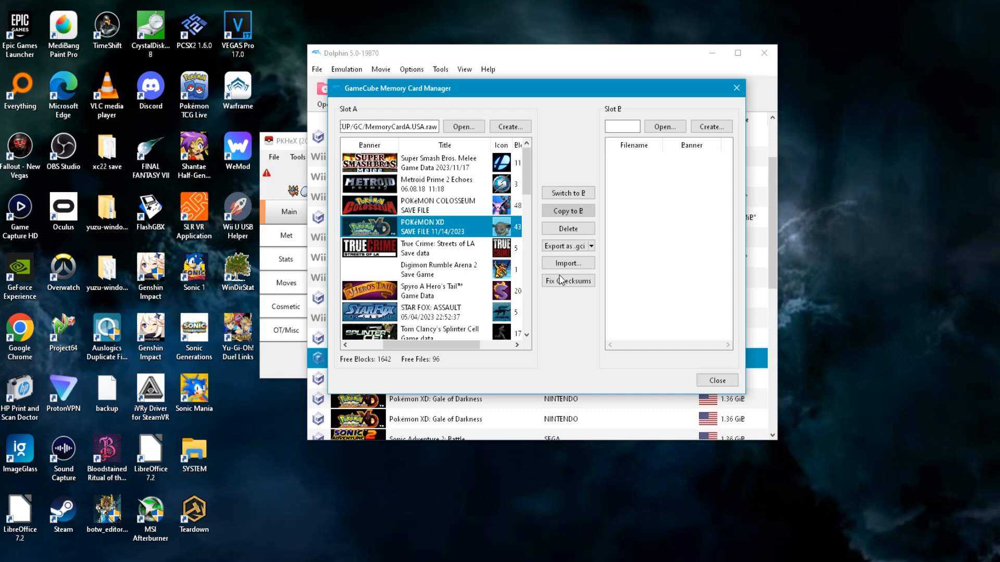
click(566, 262)
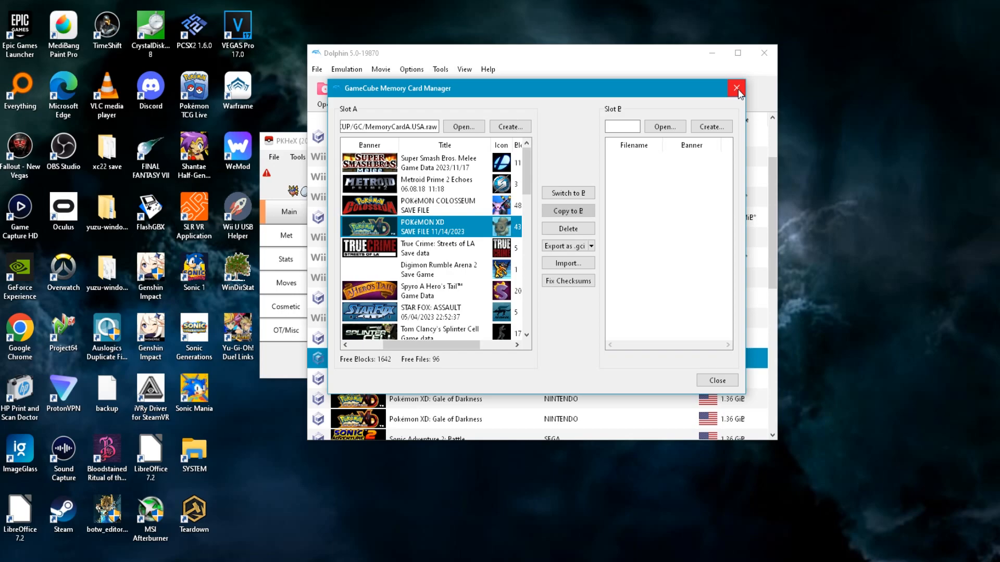
Close the memory card manager, launch Pokémon XD: Gale of Darkness, and view the speed limit choices.
click(736, 88)
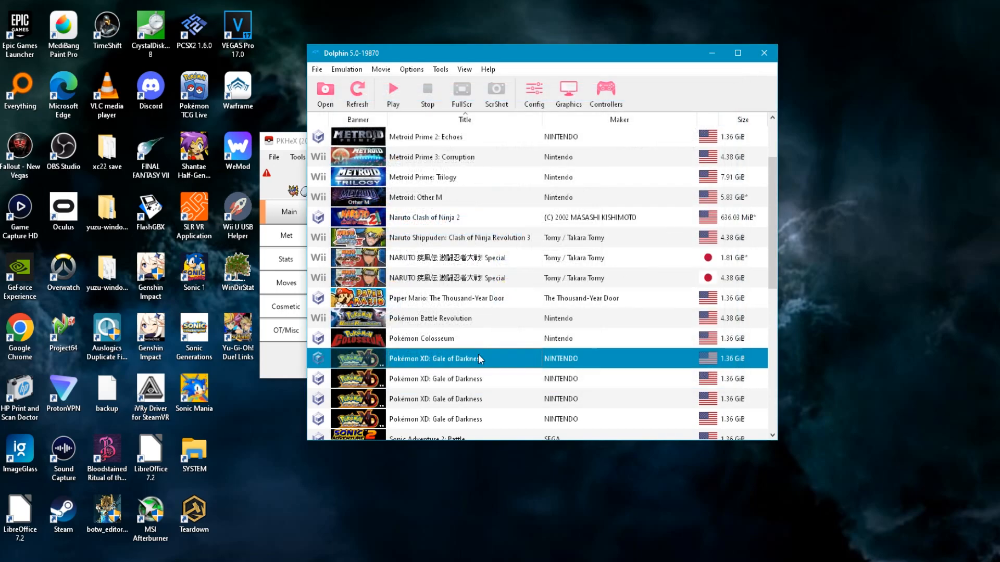
double_click(434, 358)
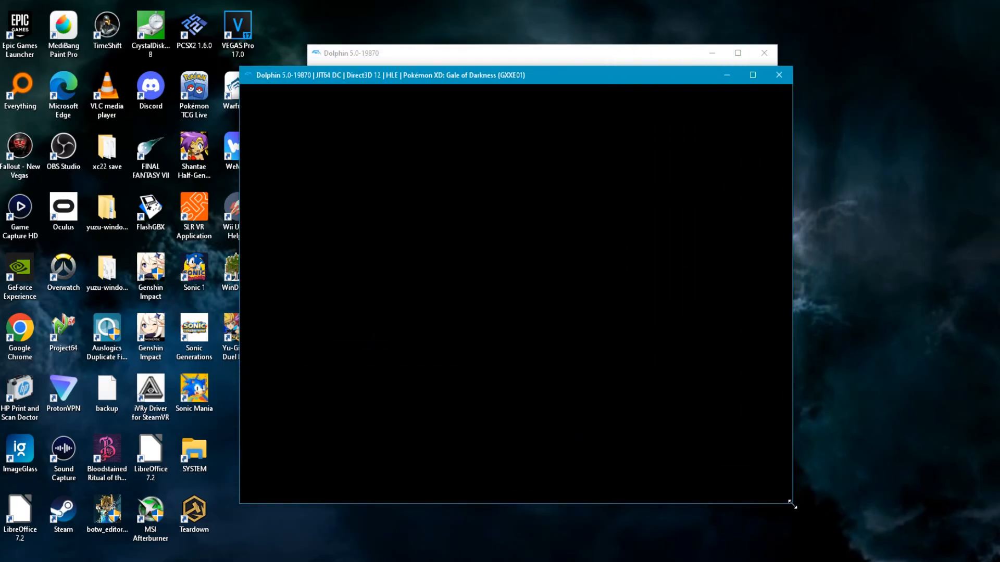
mouse_move(609, 407)
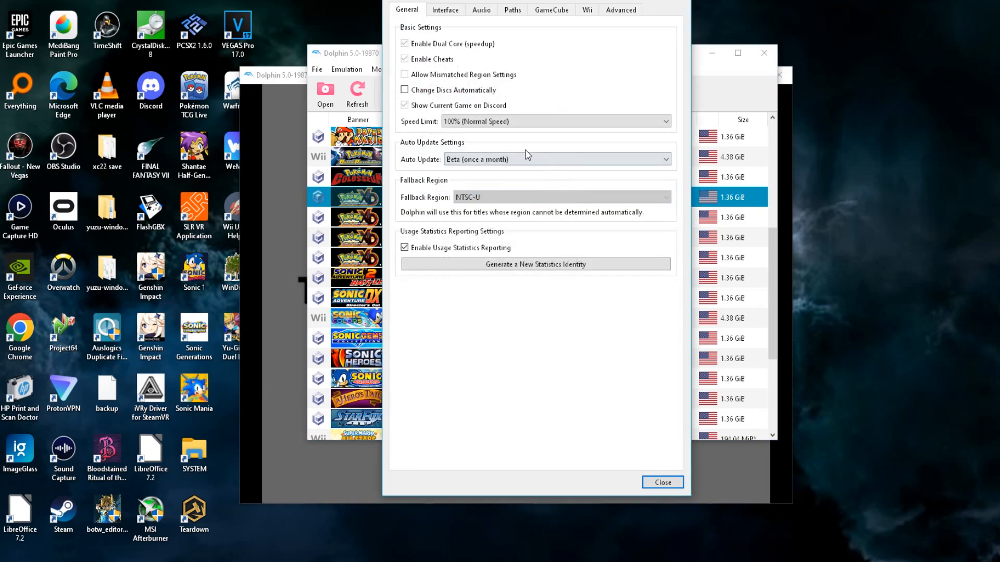
click(665, 121)
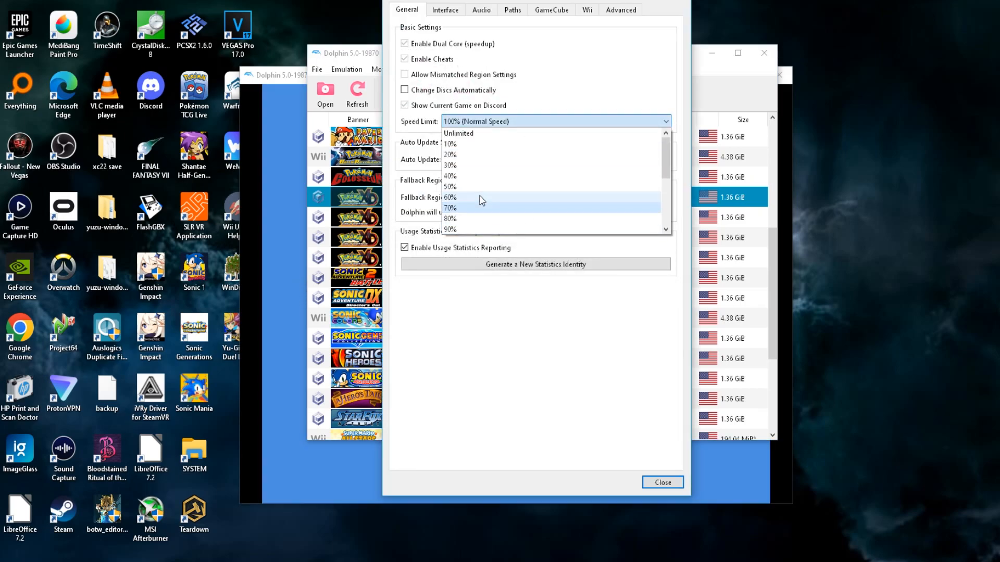